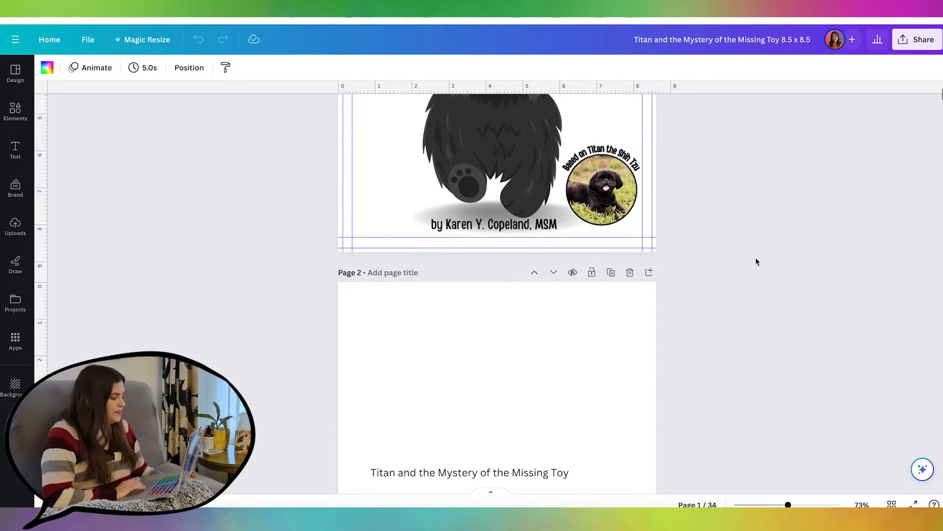
Step: Scroll to page 10 and select its 'One sunny morning' story paragraph
{"action": "scroll", "scroll_direction": "down", "scroll_amount": 3}
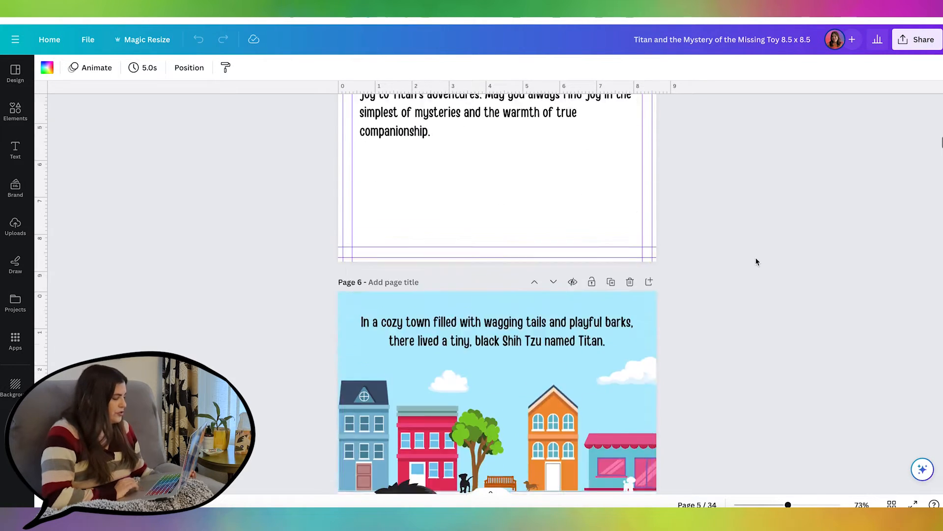
{"action": "scroll", "scroll_direction": "down", "scroll_amount": 3}
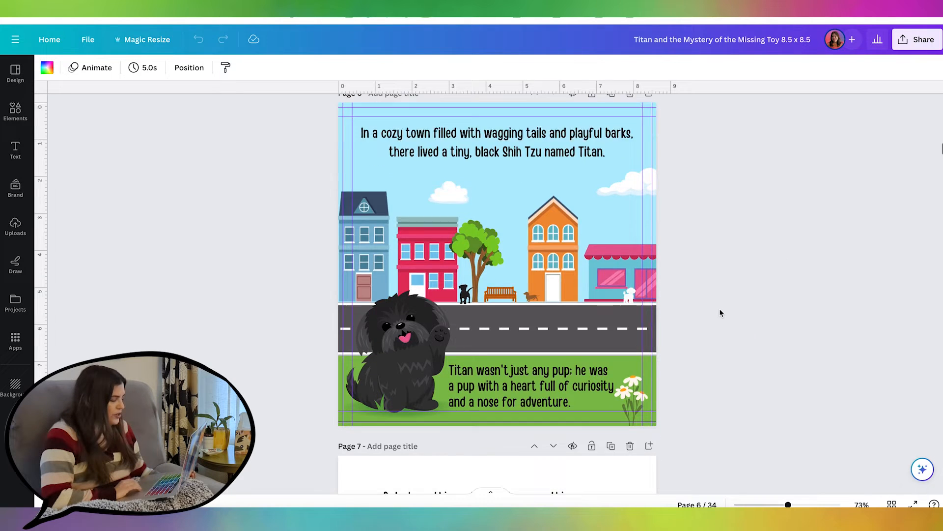
{"action": "scroll", "scroll_direction": "down", "scroll_amount": 3}
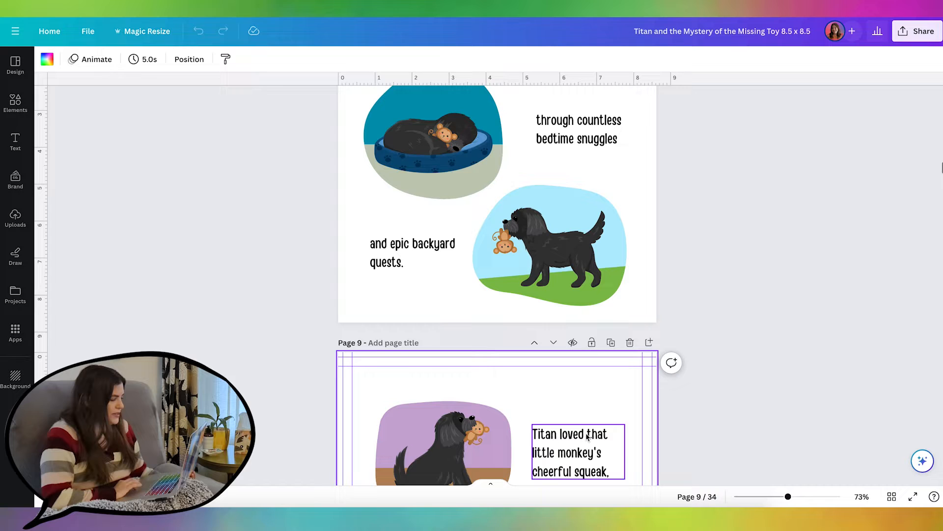
{"action": "scroll", "scroll_direction": "down", "scroll_amount": 3}
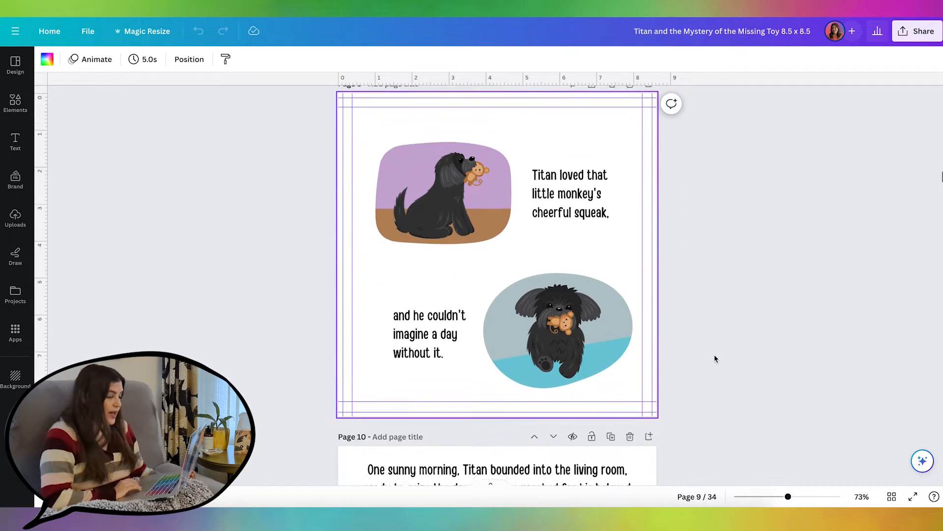
{"action": "scroll", "scroll_direction": "down", "scroll_amount": 3}
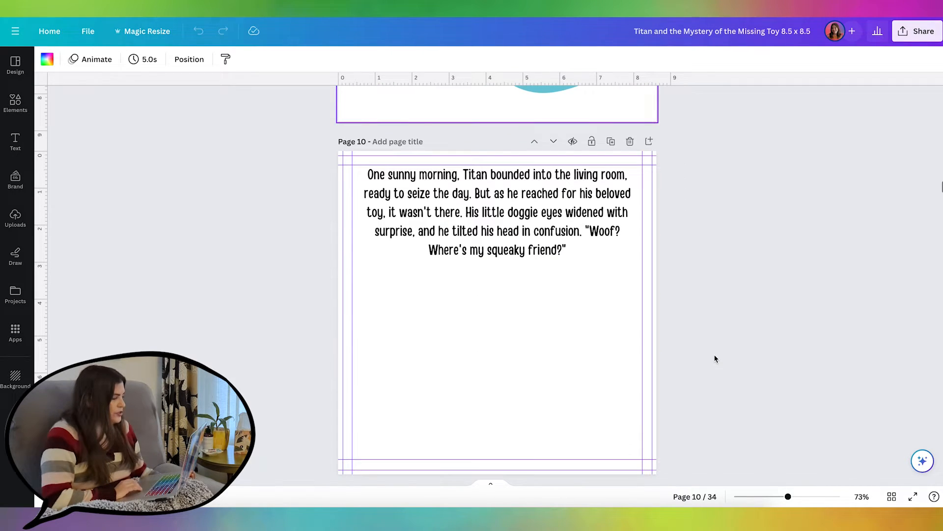
{"action": "left_click", "coordinate": [497, 212]}
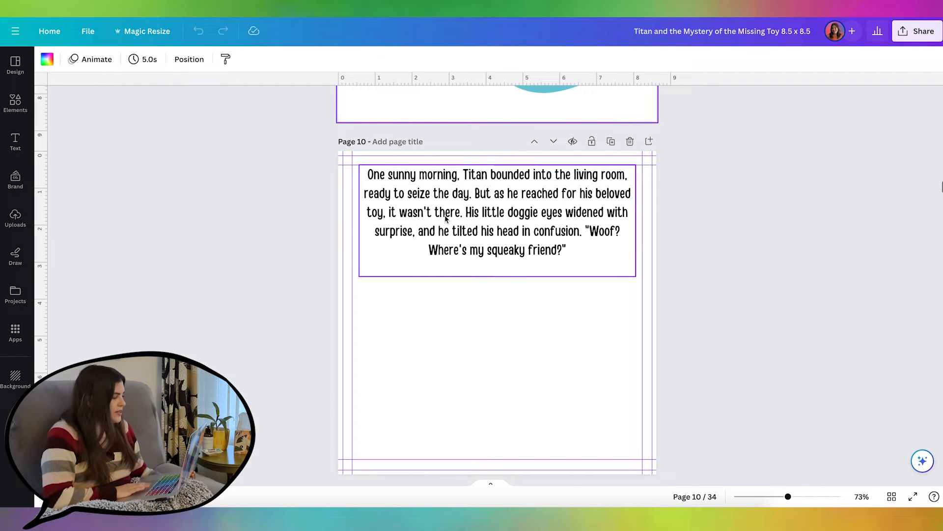
{"action": "left_click_drag", "start_coordinate": [367, 174], "coordinate": [473, 193]}
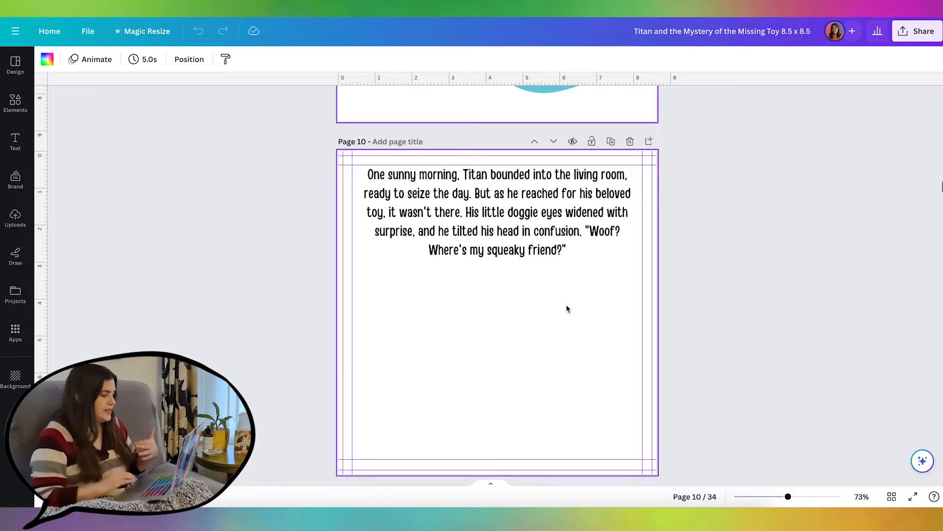
{"action": "mouse_move", "coordinate": [610, 141]}
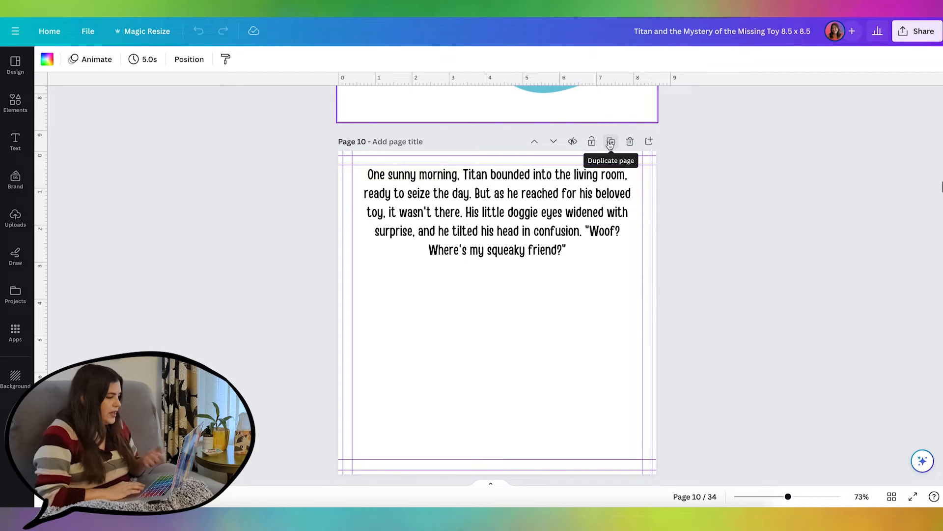
Step: Duplicate page 10 as page 11, trimming page 10 to its first sentence and page 11 to the rest
{"action": "left_click", "coordinate": [610, 142]}
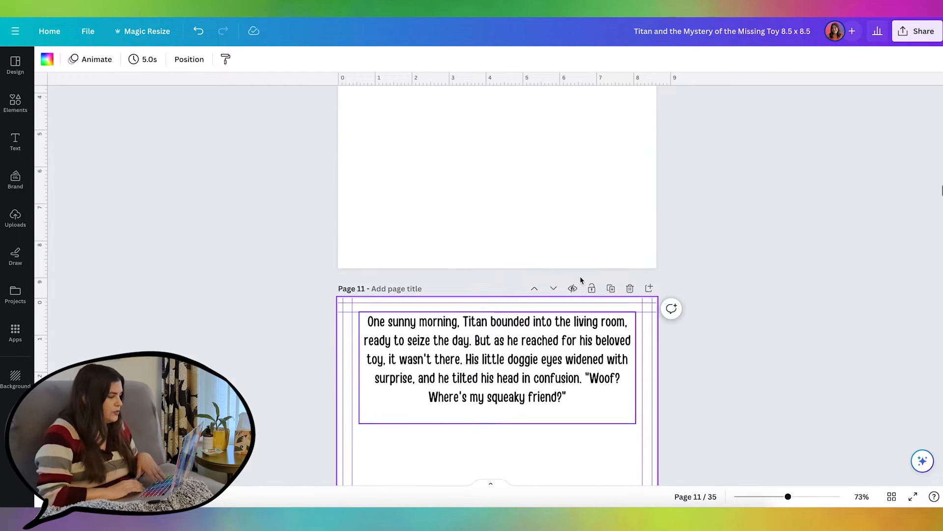
{"action": "scroll", "scroll_direction": "down", "scroll_amount": 3}
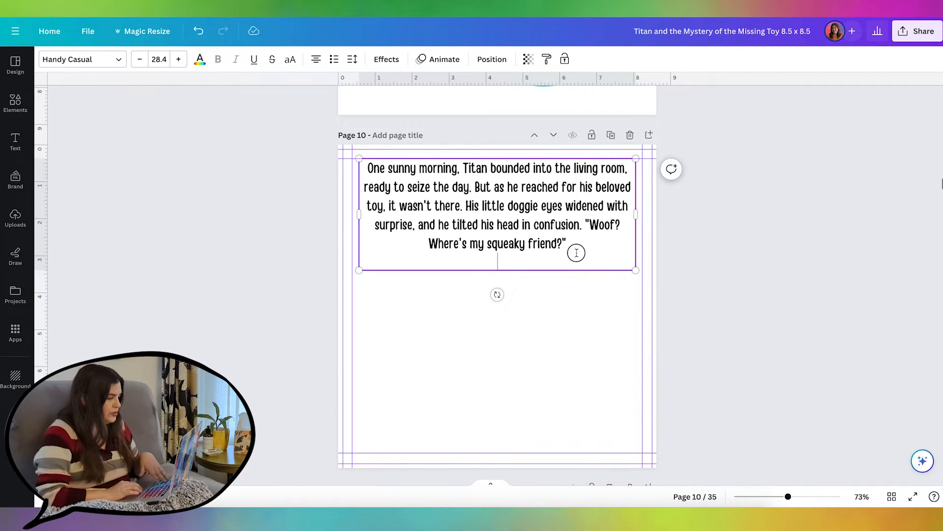
{"action": "left_click_drag", "start_coordinate": [482, 199], "coordinate": [566, 243]}
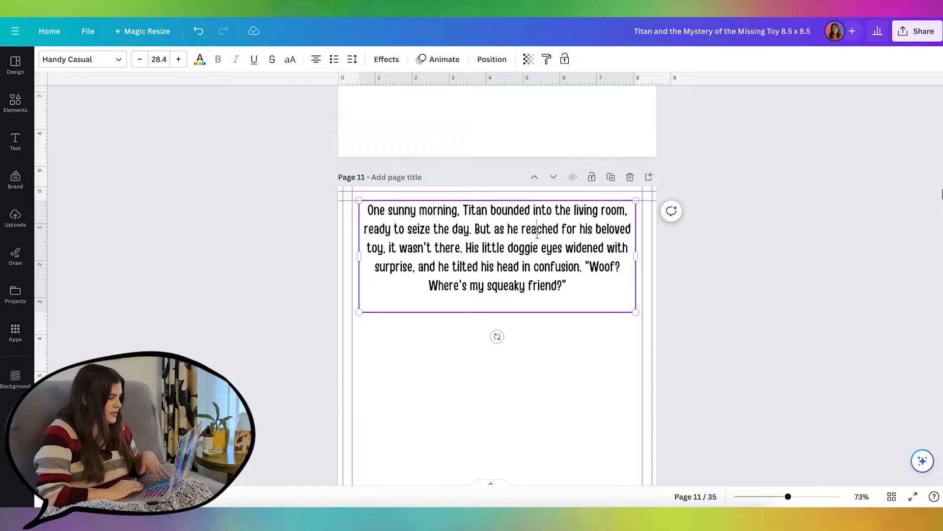
{"action": "left_click_drag", "start_coordinate": [388, 210], "coordinate": [473, 229]}
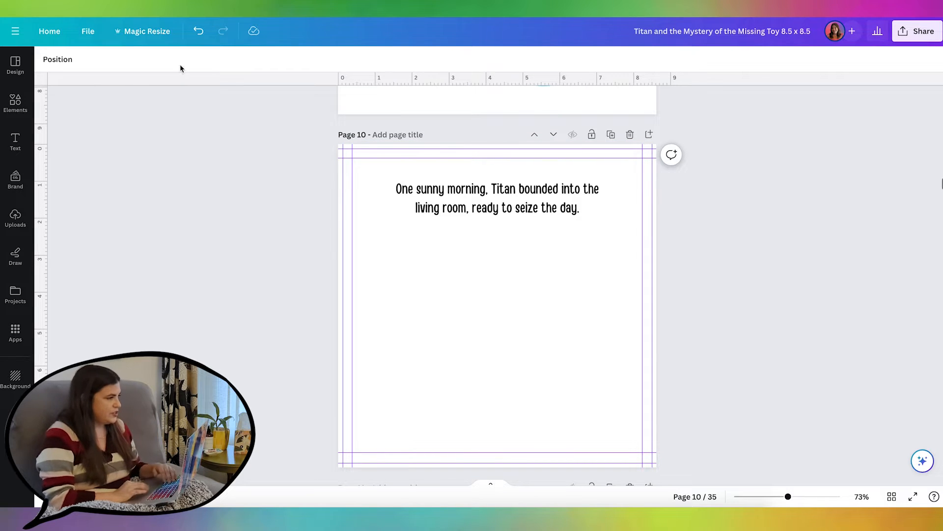
Step: Search Elements for 'living' and insert the yellow-sofa living room graphic on page 10
{"action": "left_click", "coordinate": [15, 102]}
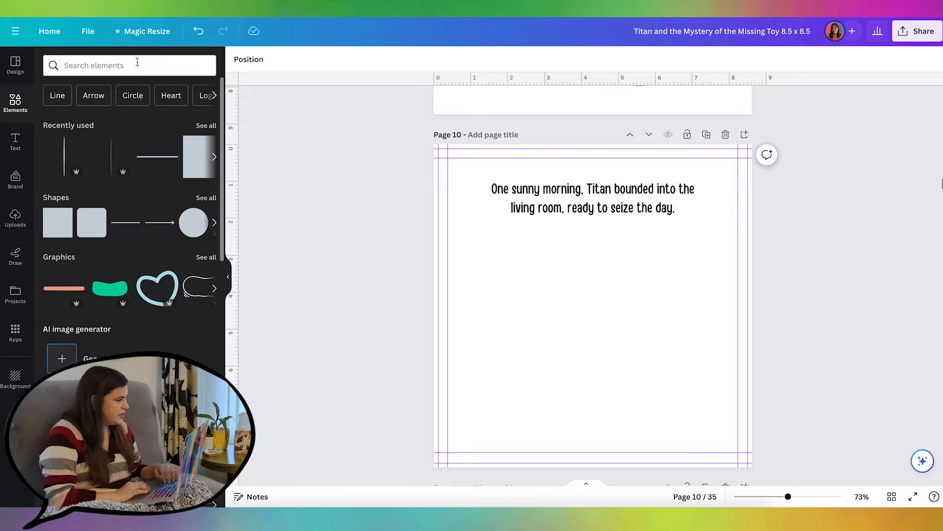
{"action": "type", "text": "living room"}
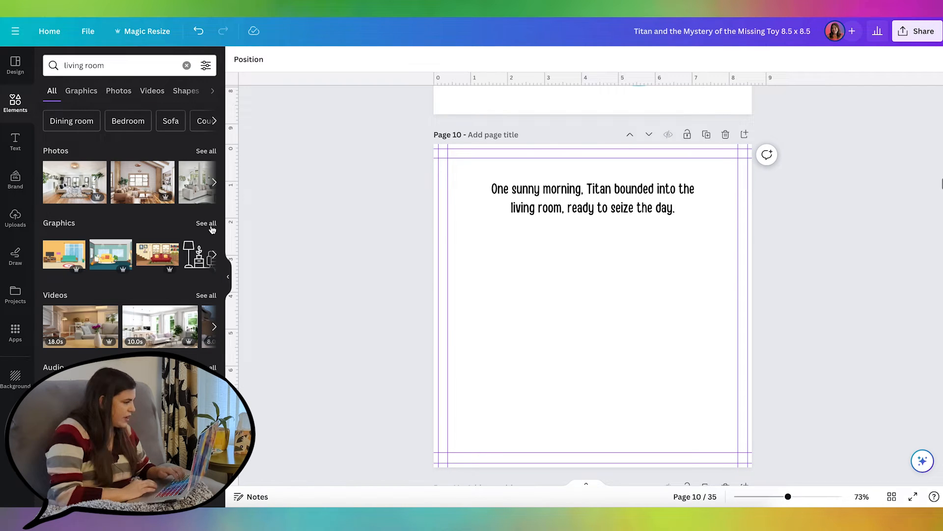
{"action": "left_click", "coordinate": [82, 90]}
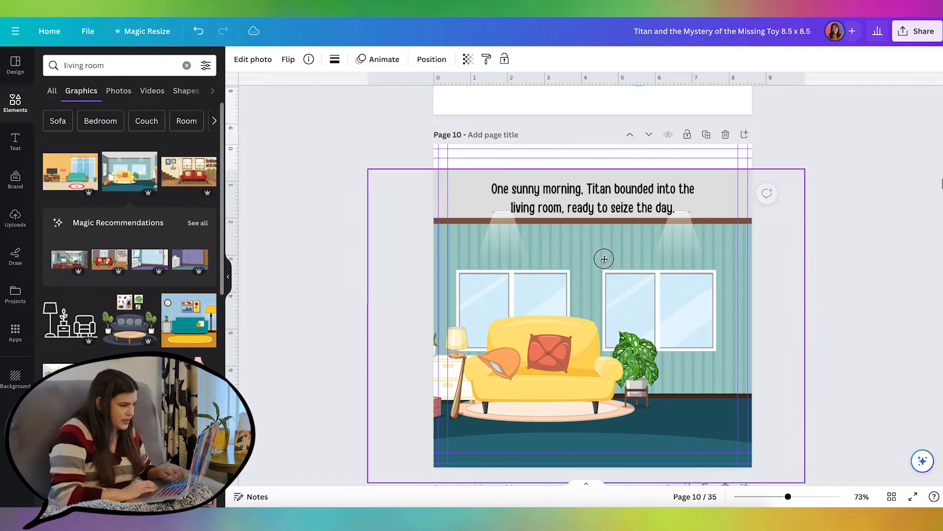
{"action": "left_click", "coordinate": [592, 198]}
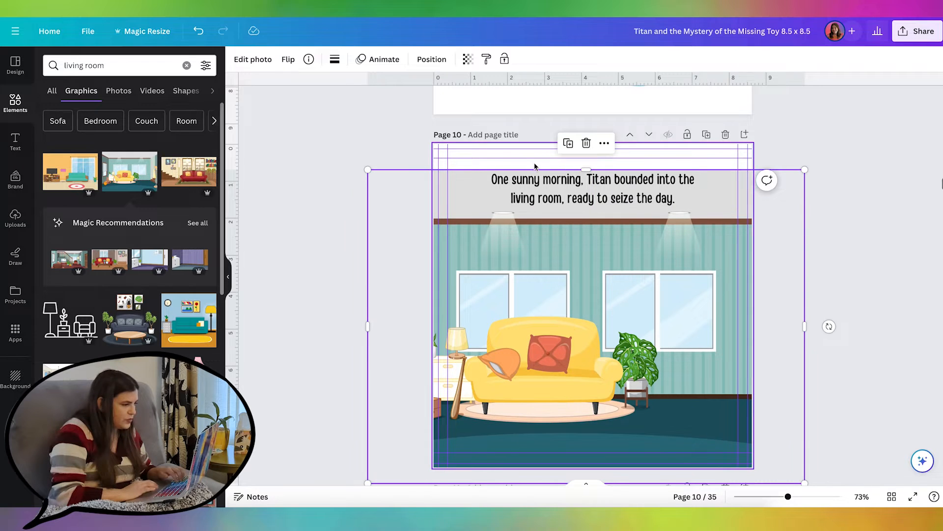
{"action": "mouse_move", "coordinate": [625, 162]}
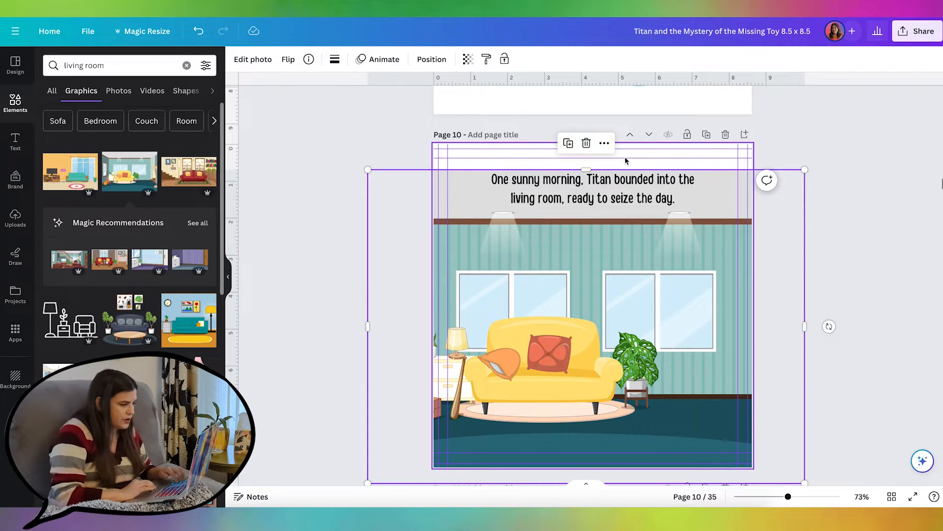
Step: Adjust the inserted living room illustration from the toolbar and deselect it
{"action": "left_click", "coordinate": [592, 188]}
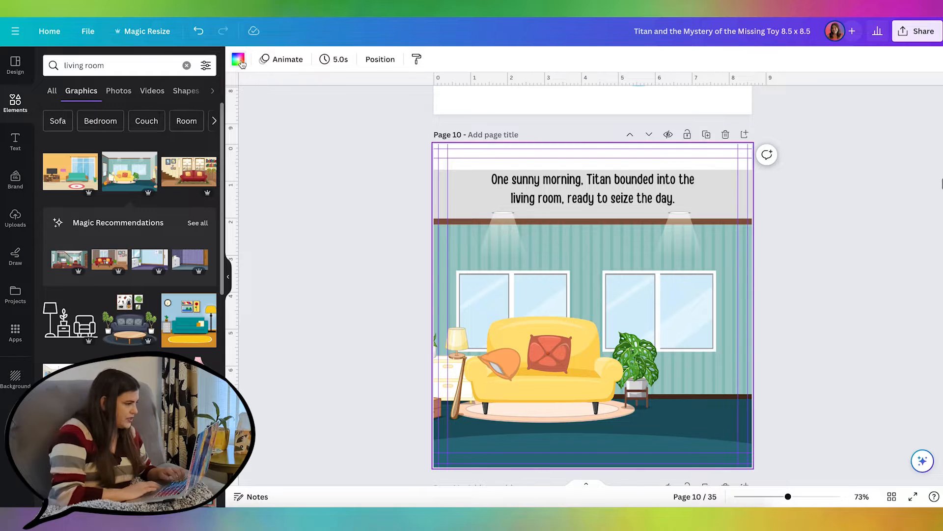
{"action": "left_click", "coordinate": [239, 59]}
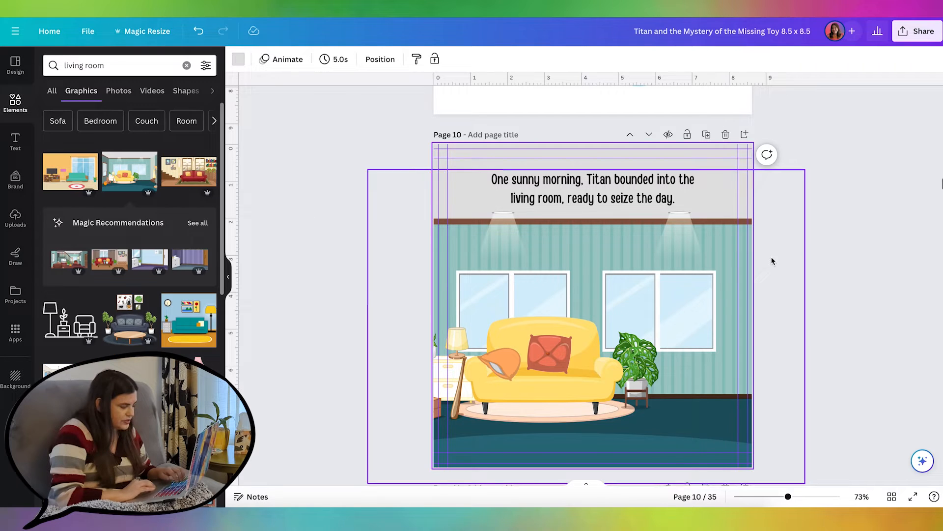
{"action": "left_click", "coordinate": [593, 189]}
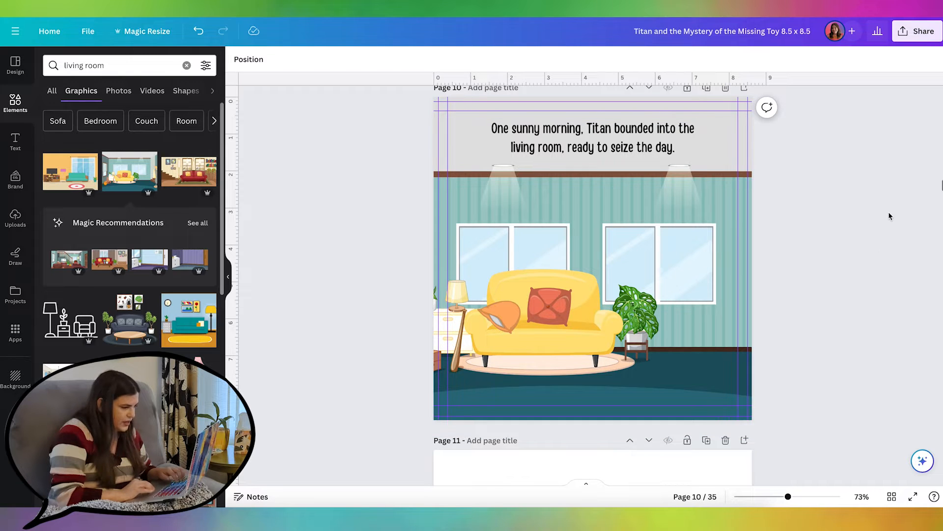
{"action": "mouse_move", "coordinate": [854, 237]}
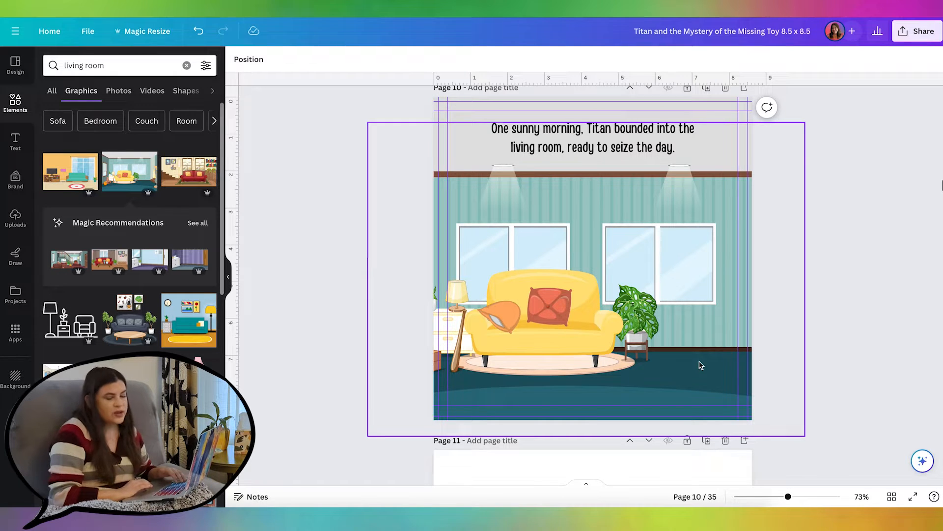
Step: Flip the living room illustration horizontally so the yellow sofa sits on the right
{"action": "left_click", "coordinate": [593, 280]}
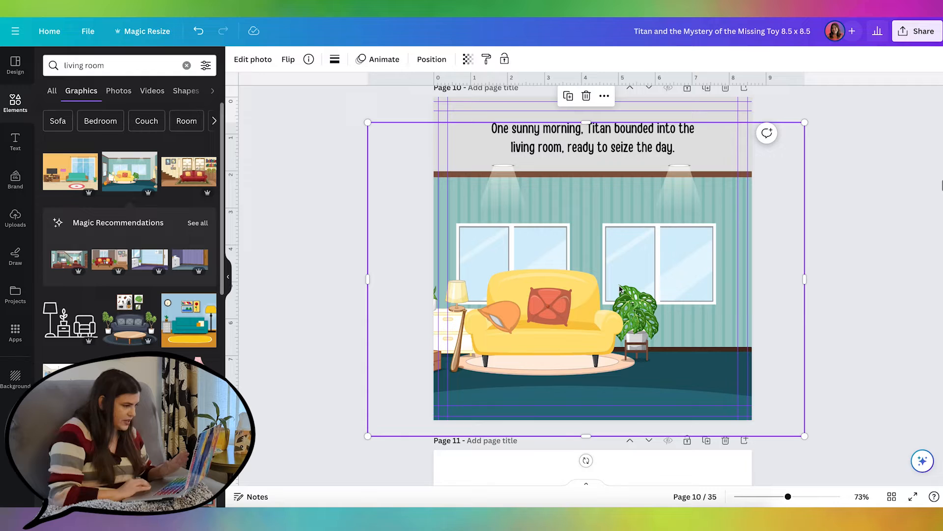
{"action": "left_click", "coordinate": [288, 59]}
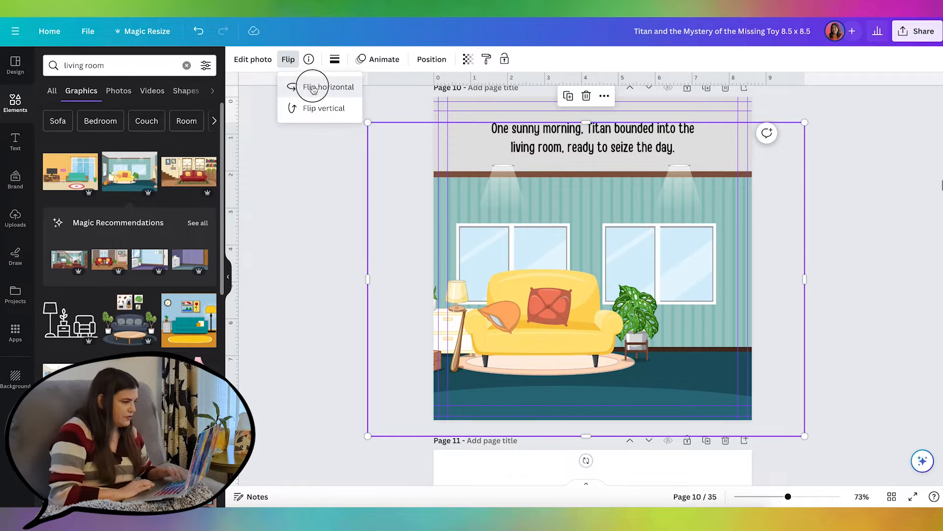
{"action": "left_click", "coordinate": [328, 87]}
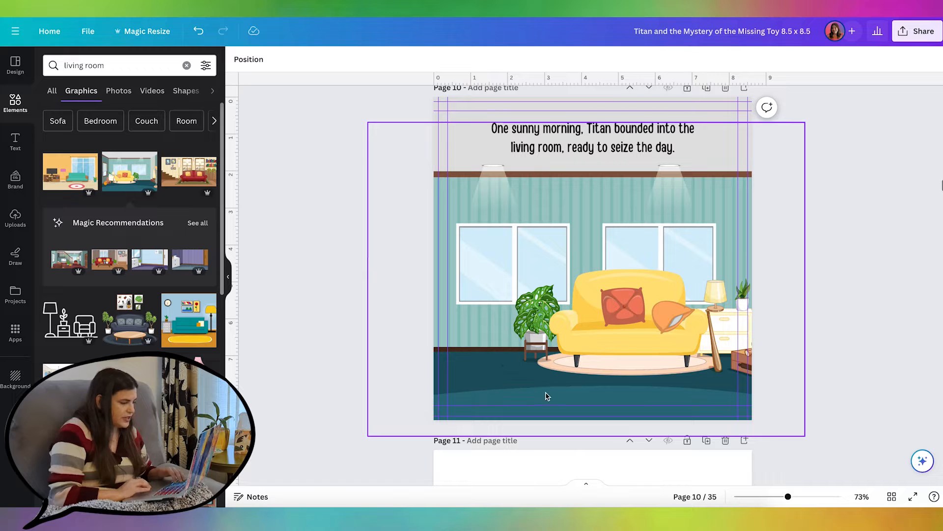
{"action": "left_click", "coordinate": [354, 342]}
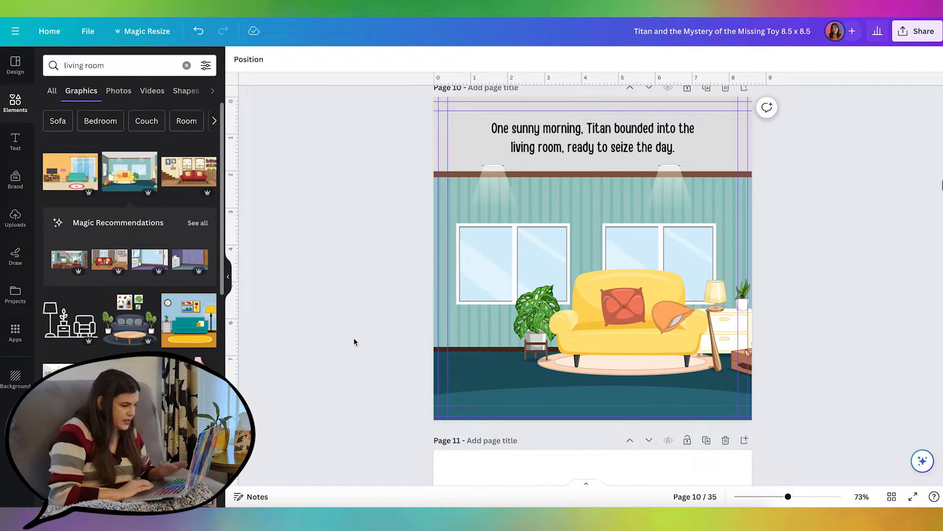
{"action": "scroll", "scroll_direction": "down", "scroll_amount": 3}
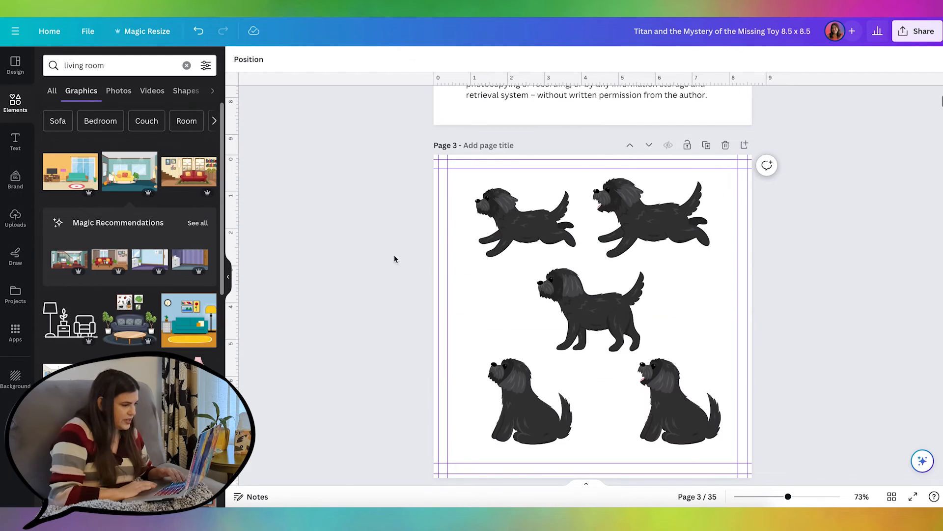
Step: Place the running Titan pose from page 3 onto page 10's living room floor
{"action": "left_click", "coordinate": [649, 219]}
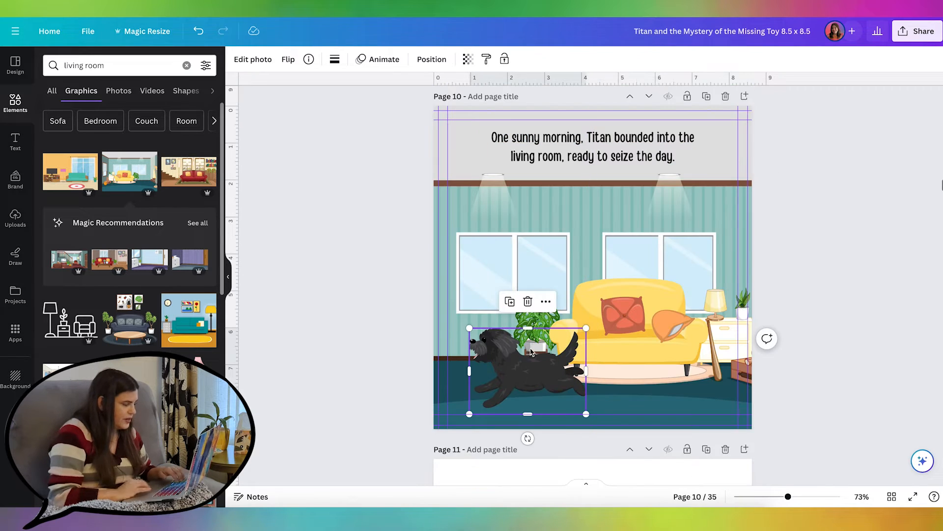
{"action": "left_click", "coordinate": [288, 59]}
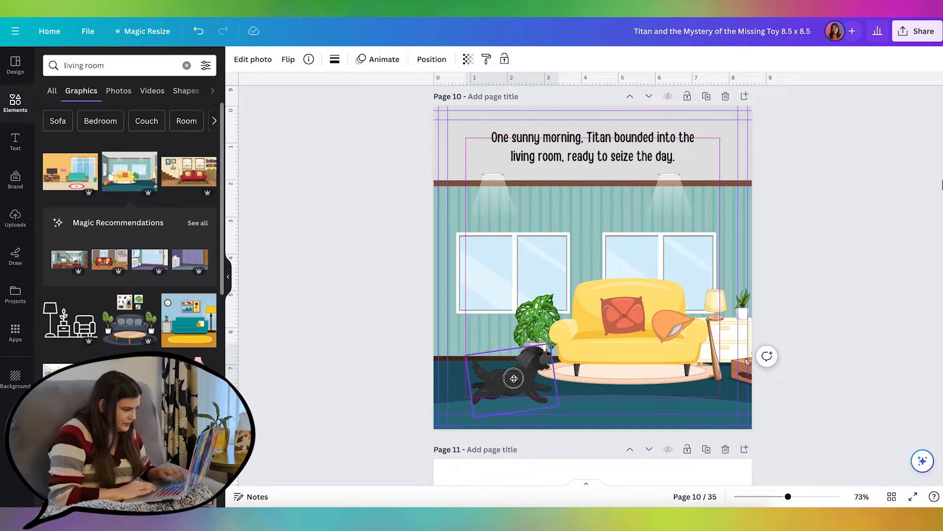
{"action": "left_click", "coordinate": [513, 377]}
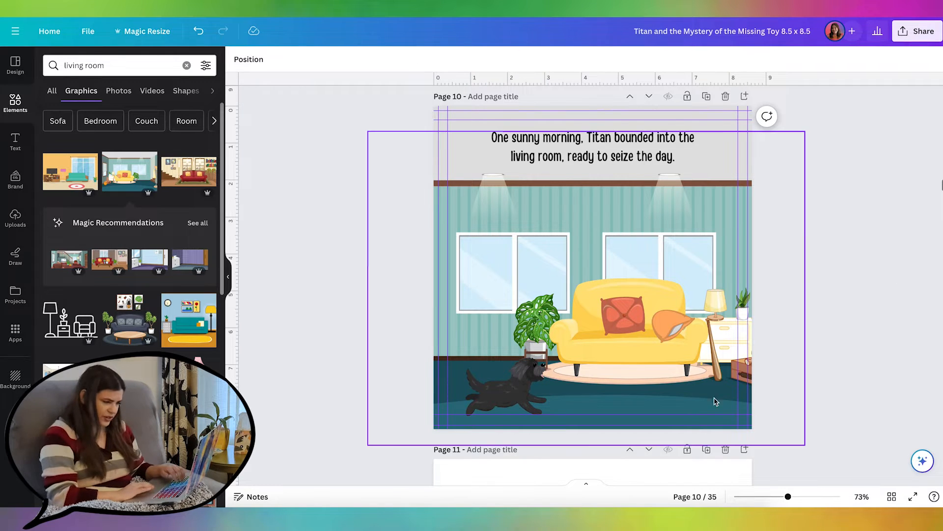
{"action": "left_click", "coordinate": [505, 391]}
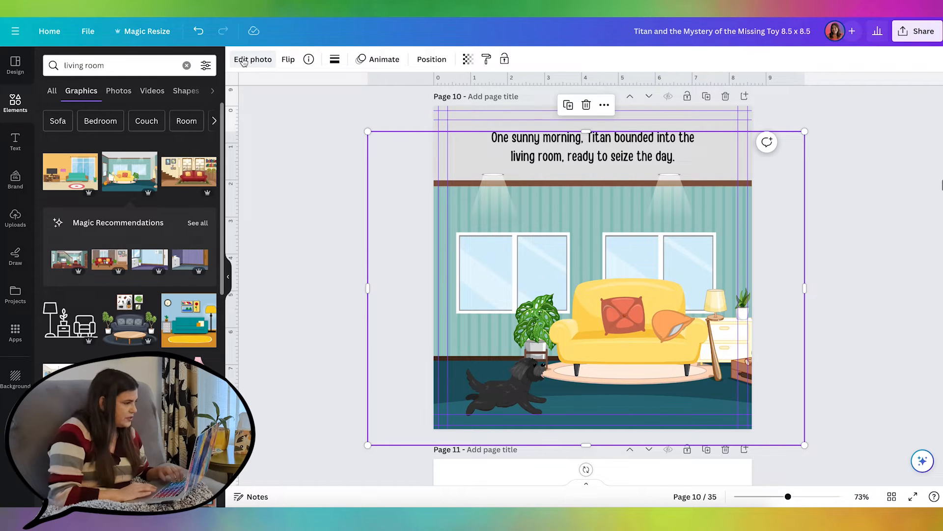
Step: Brighten the dark teal #366c78 floor colour to 35 in Adjust and shift the room right
{"action": "left_click", "coordinate": [252, 59]}
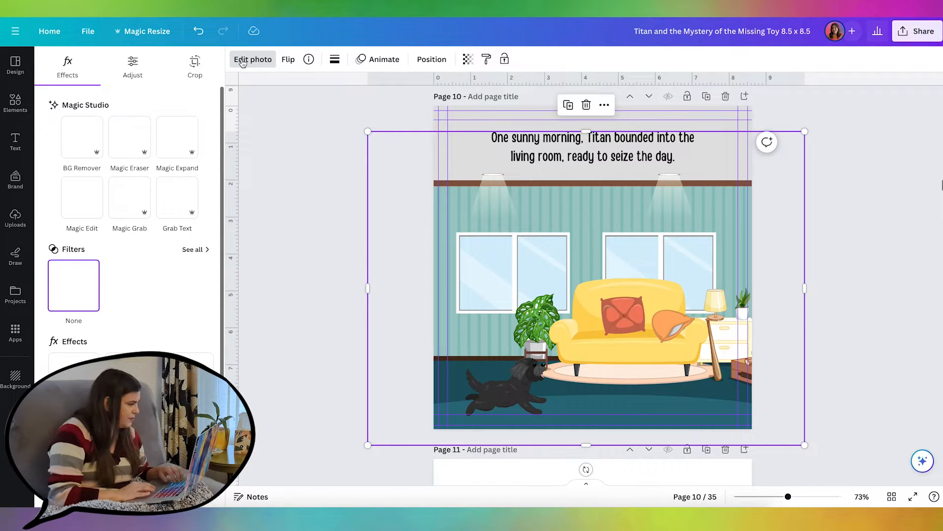
{"action": "left_click", "coordinate": [133, 66]}
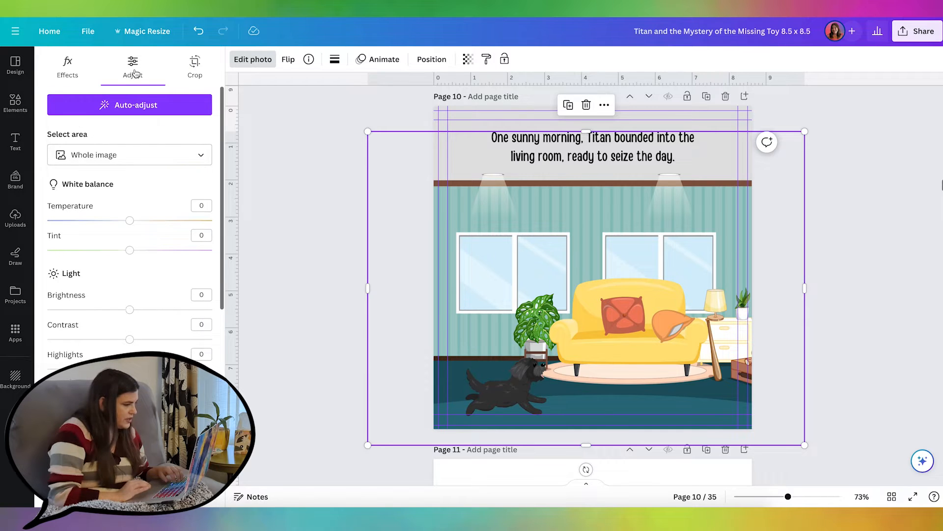
{"action": "scroll", "scroll_direction": "down", "scroll_amount": 3}
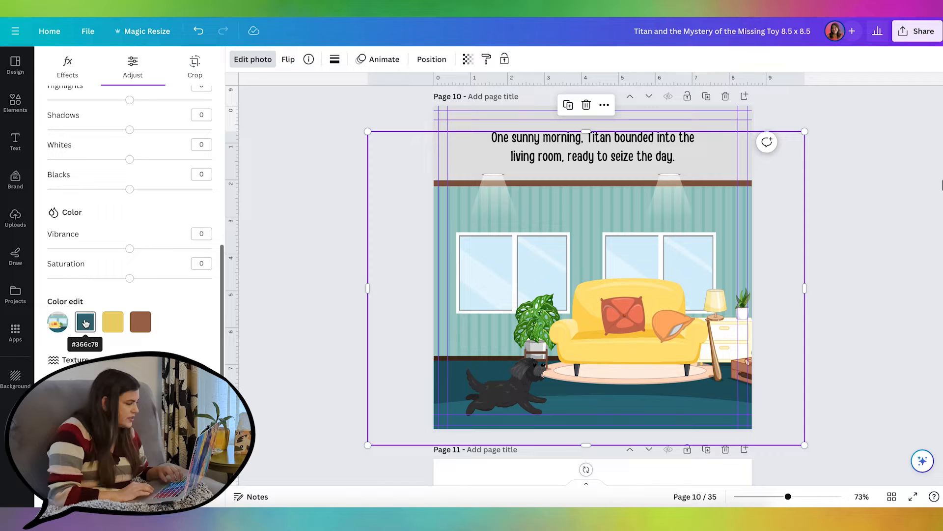
{"action": "mouse_move", "coordinate": [71, 309]}
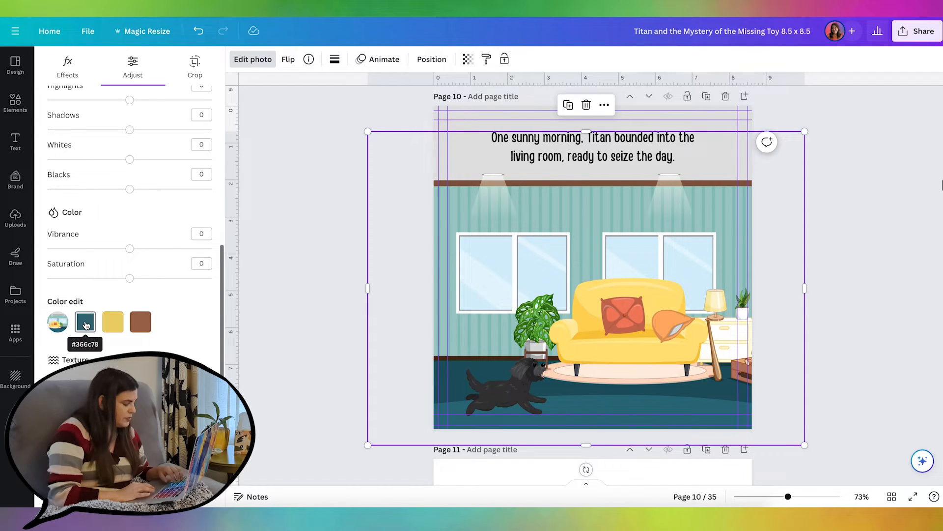
{"action": "left_click", "coordinate": [85, 322]}
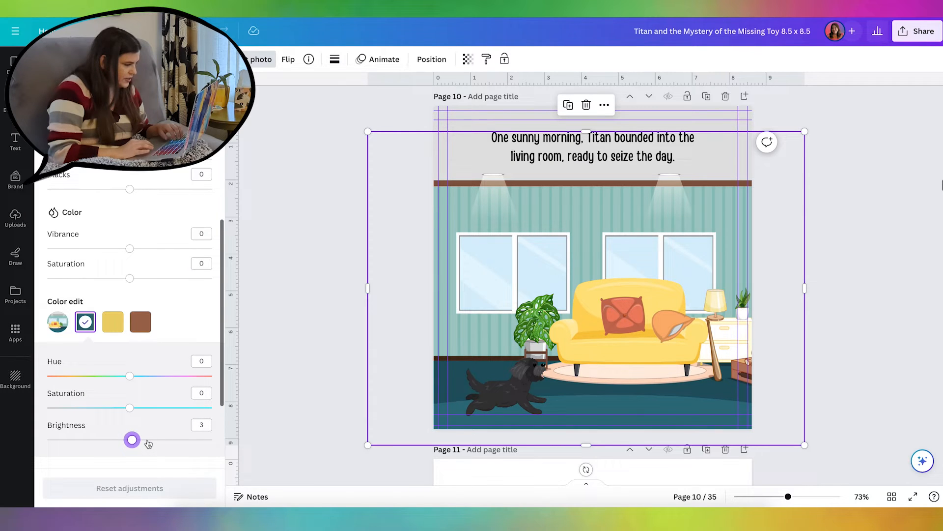
{"action": "left_click_drag", "start_coordinate": [131, 441], "coordinate": [147, 441]}
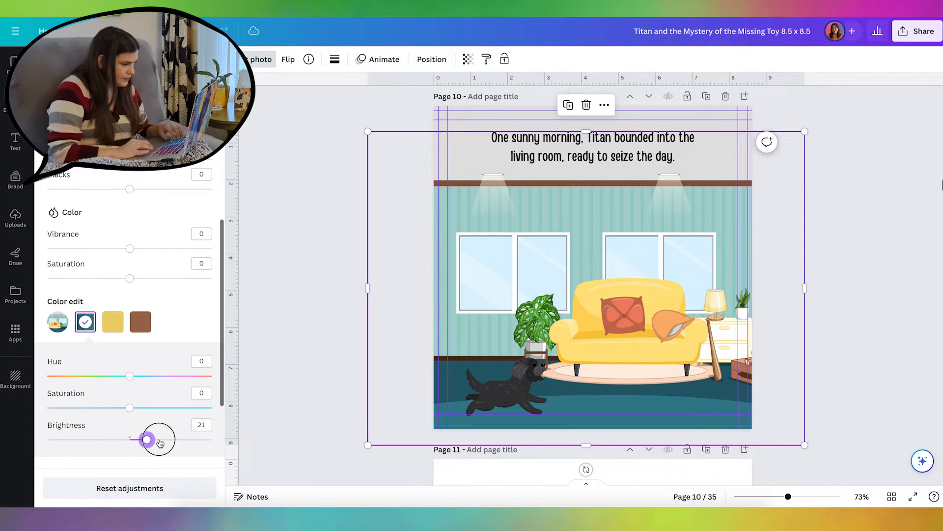
{"action": "left_click_drag", "start_coordinate": [146, 439], "coordinate": [158, 439]}
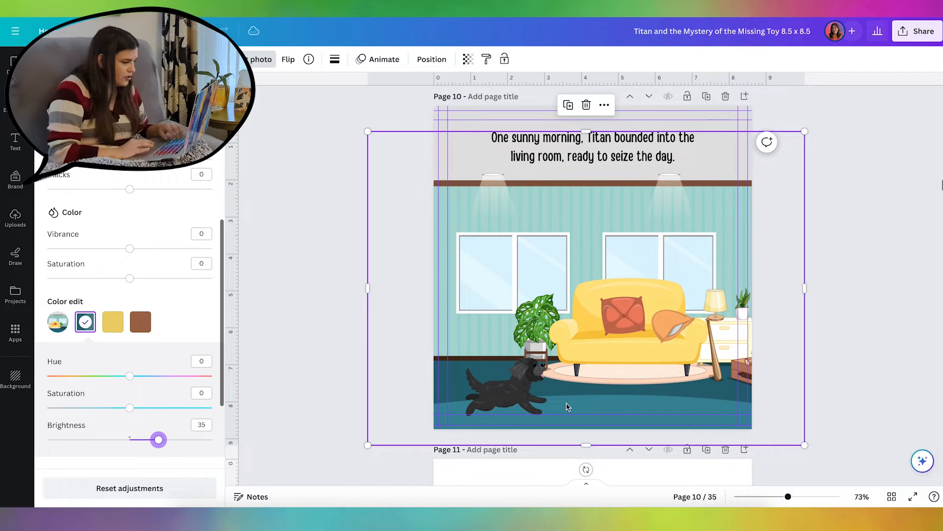
{"action": "mouse_move", "coordinate": [473, 246]}
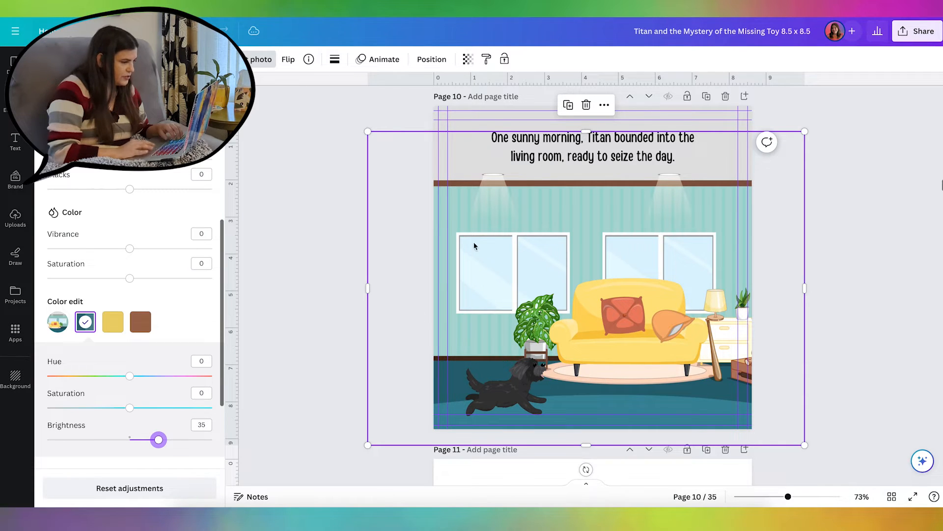
{"action": "left_click", "coordinate": [84, 321]}
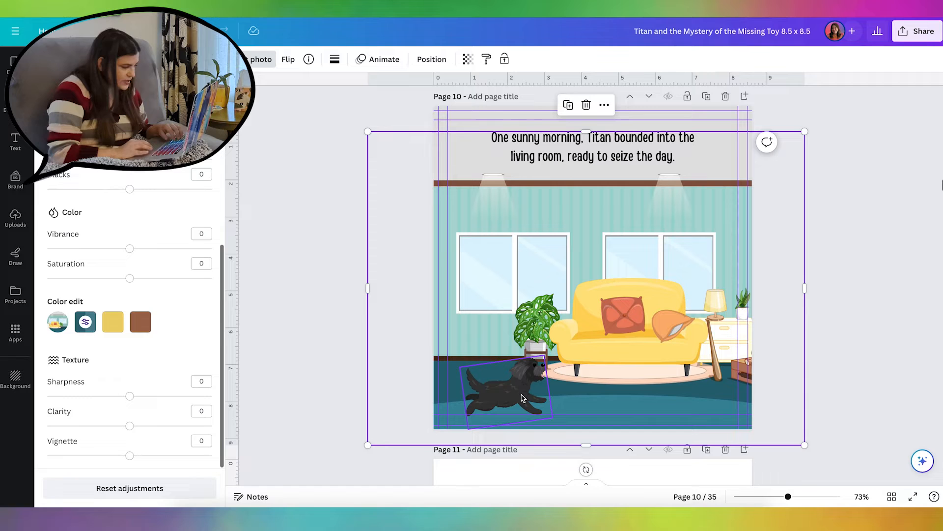
{"action": "left_click_drag", "start_coordinate": [518, 394], "coordinate": [505, 400]}
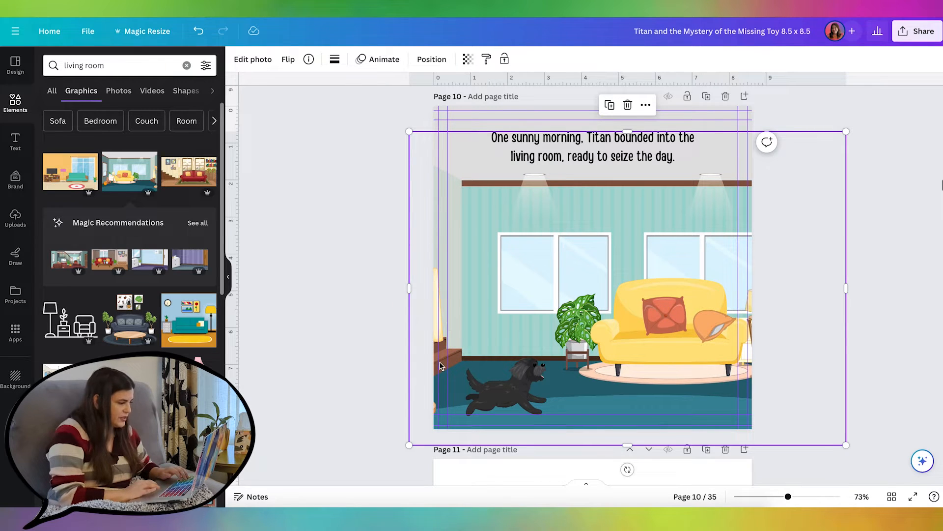
{"action": "mouse_move", "coordinate": [442, 328]}
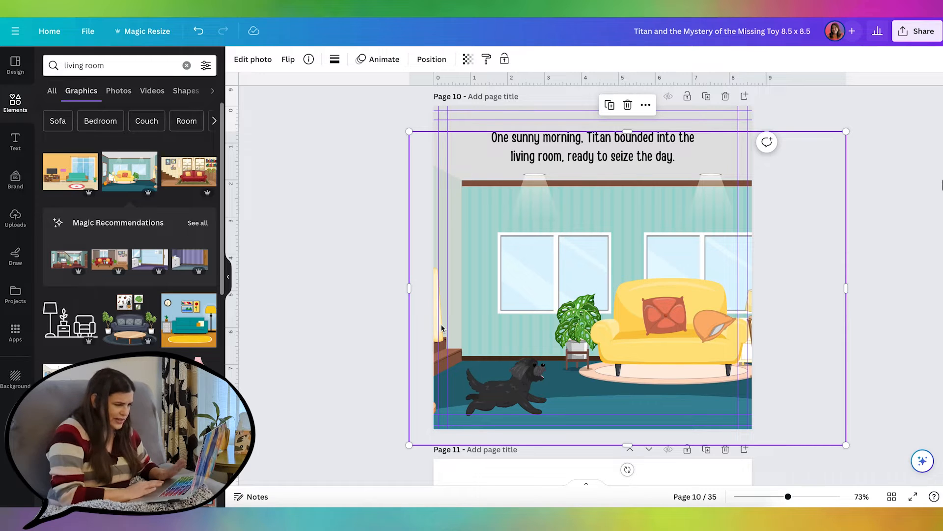
{"action": "mouse_move", "coordinate": [481, 216]}
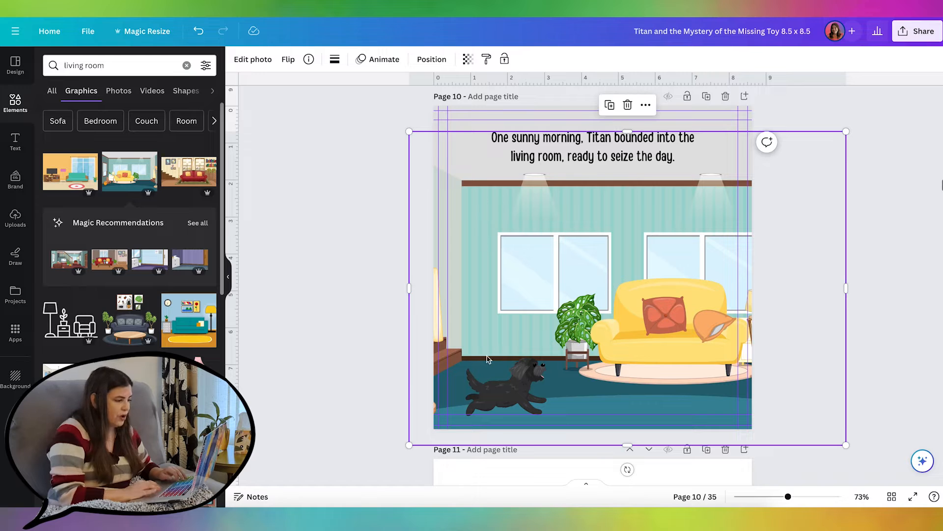
{"action": "mouse_move", "coordinate": [459, 427]}
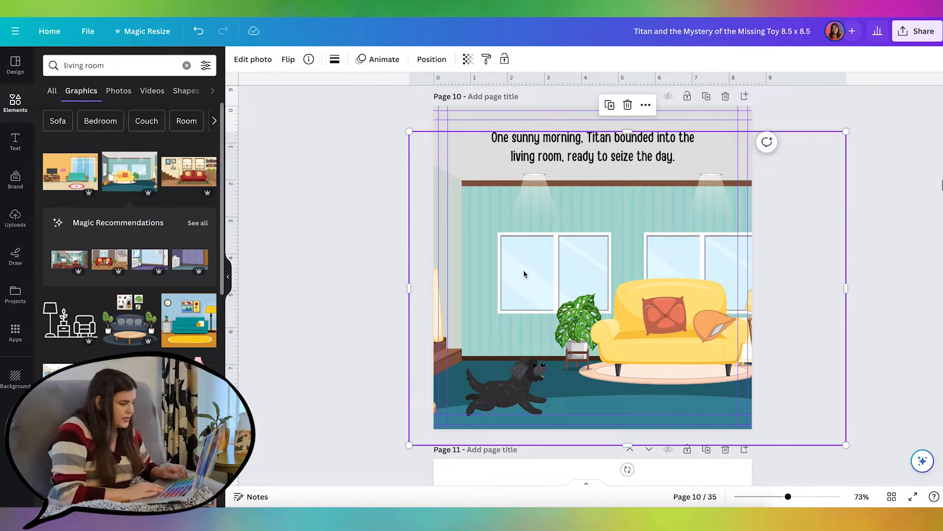
{"action": "mouse_move", "coordinate": [576, 244]}
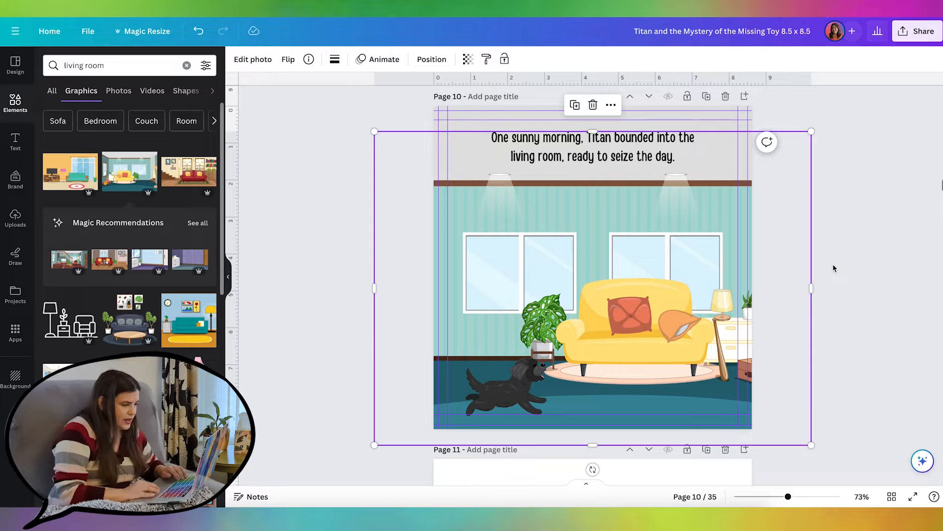
Step: Stretch the room illustration to 11.84 × 8.49 in across page 10 and check it in Position
{"action": "left_click_drag", "start_coordinate": [811, 289], "coordinate": [778, 290]}
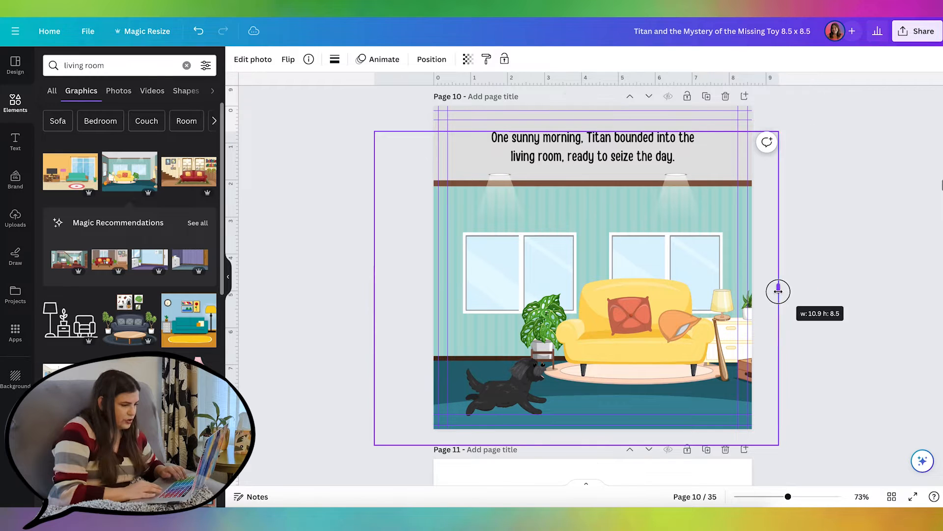
{"action": "left_click_drag", "start_coordinate": [778, 291], "coordinate": [465, 323]}
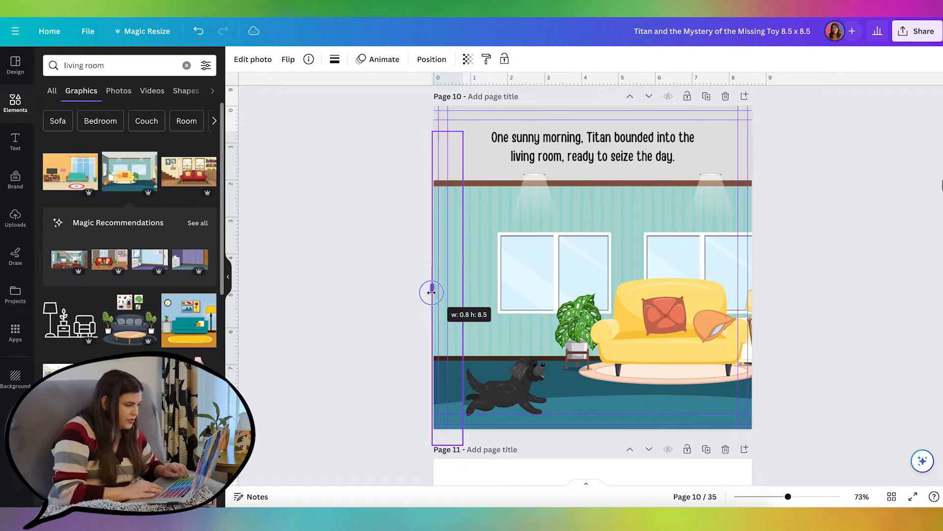
{"action": "left_click_drag", "start_coordinate": [431, 292], "coordinate": [437, 294]}
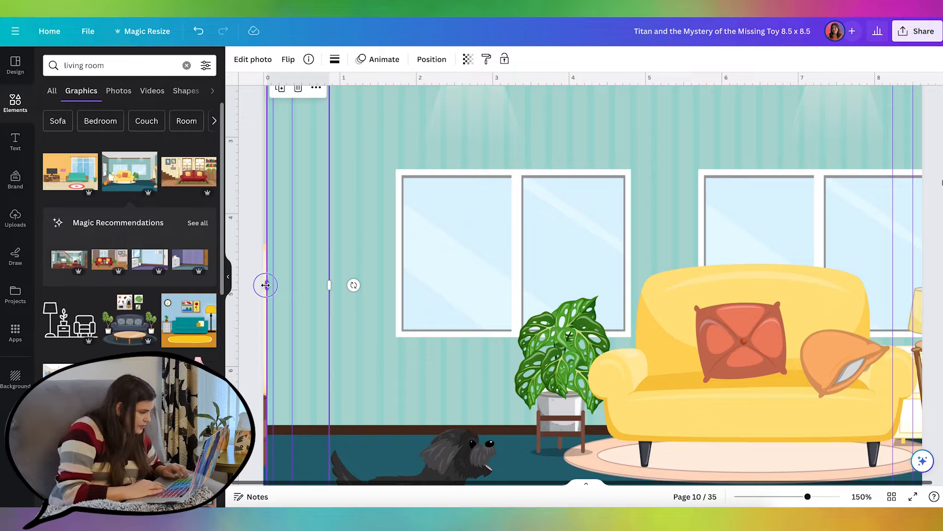
{"action": "left_click", "coordinate": [88, 31]}
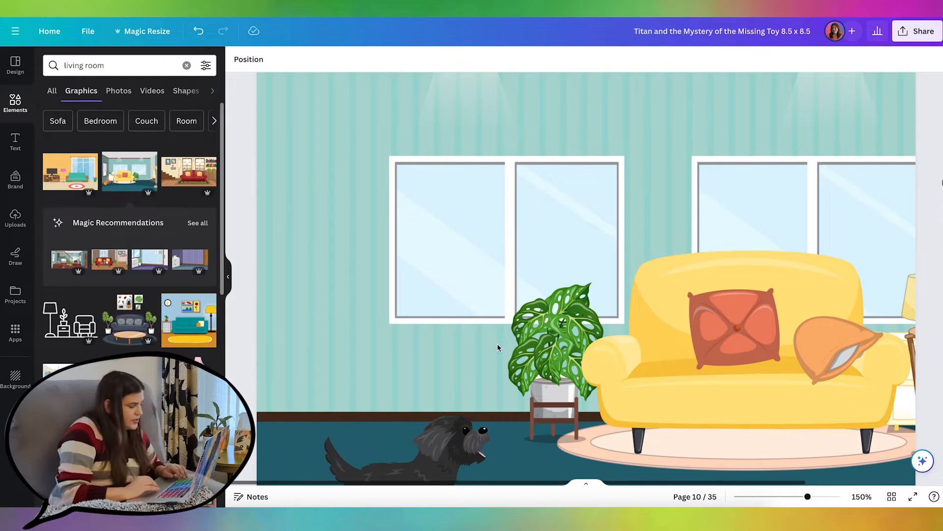
{"action": "scroll", "scroll_direction": "down", "scroll_amount": 3}
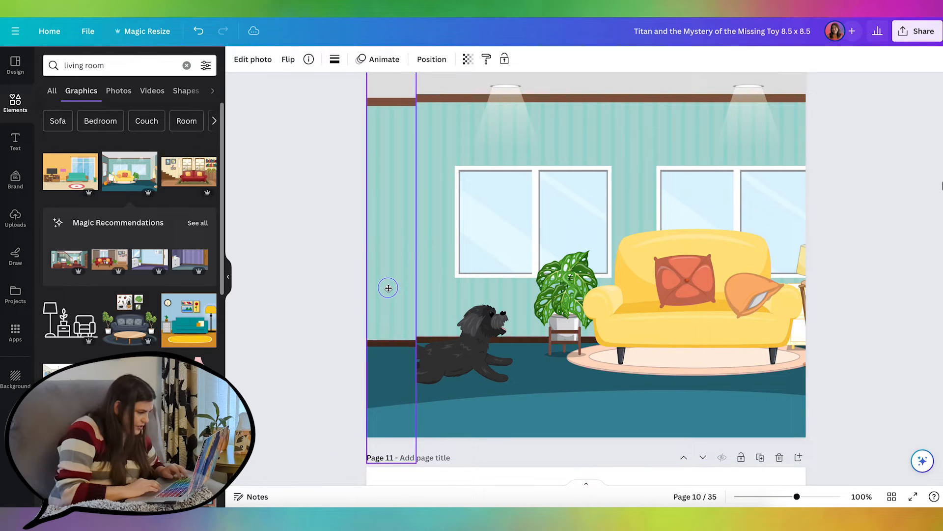
{"action": "left_click", "coordinate": [388, 287]}
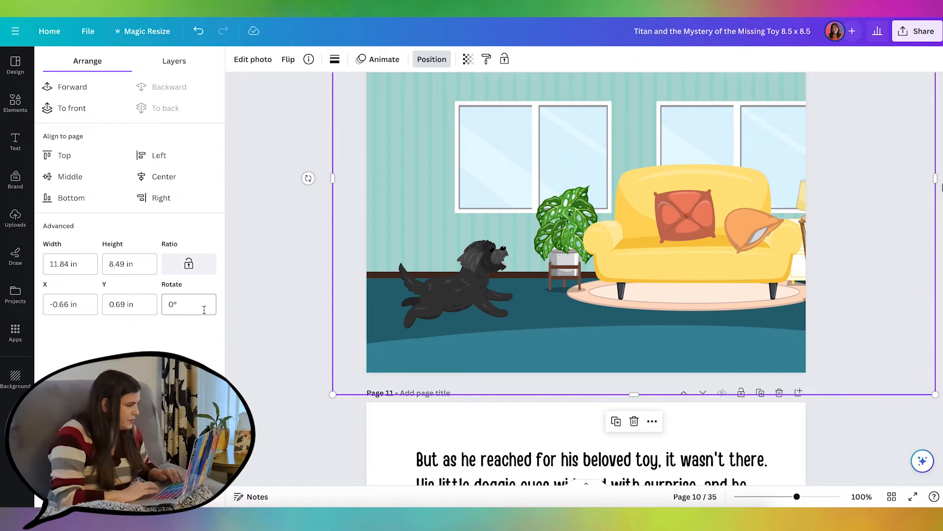
Step: Via the Layers list, shift the room illustration left so the lamp shows at the right edge
{"action": "left_click", "coordinate": [174, 59]}
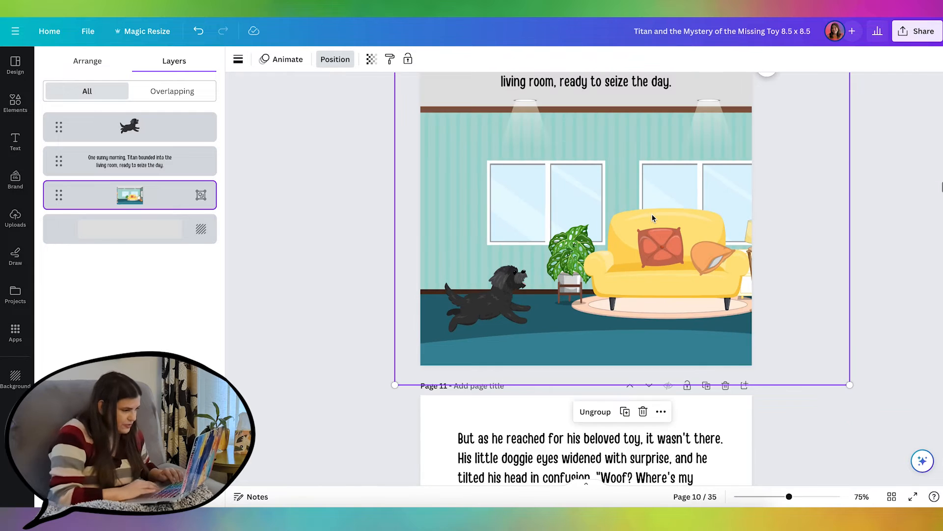
{"action": "left_click_drag", "start_coordinate": [652, 218], "coordinate": [654, 201]}
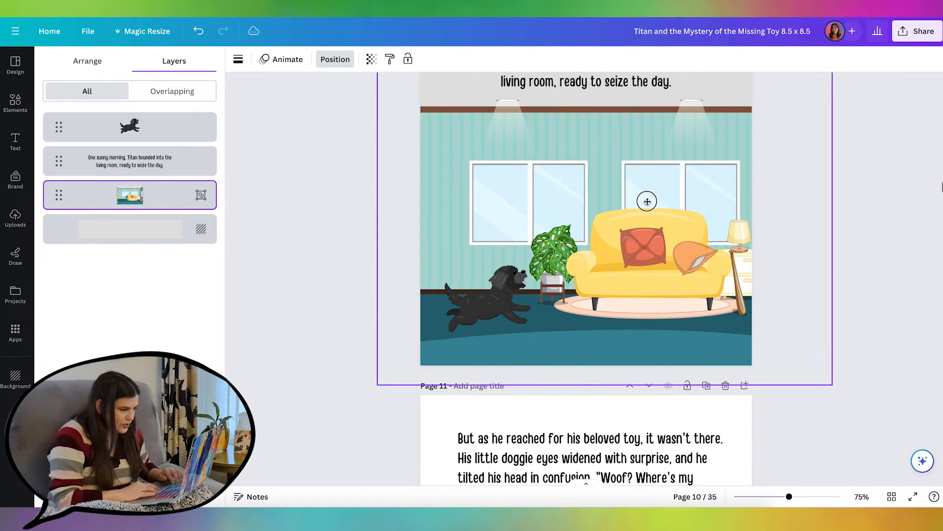
{"action": "left_click", "coordinate": [647, 201]}
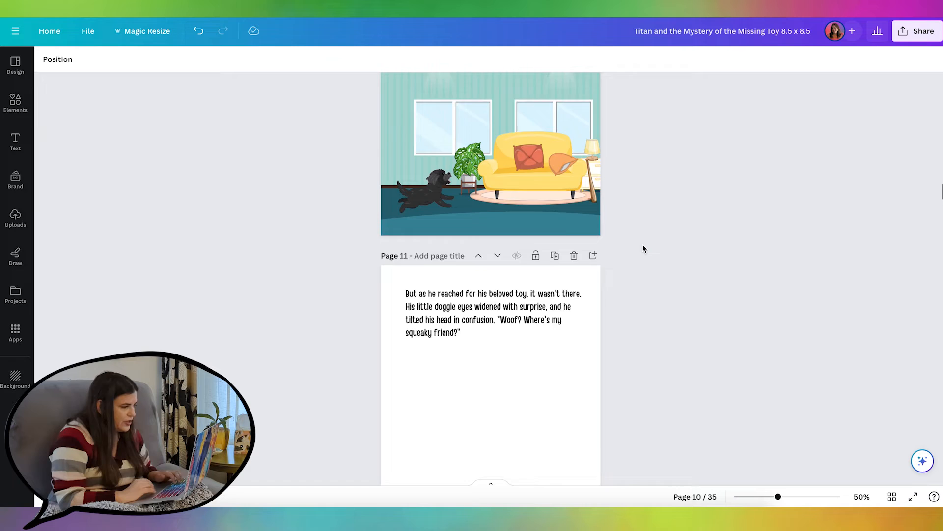
Step: Copy the black dog from page 4 onto page 11, enlarged and peeking from the bottom edge
{"action": "scroll", "scroll_direction": "down", "scroll_amount": 3}
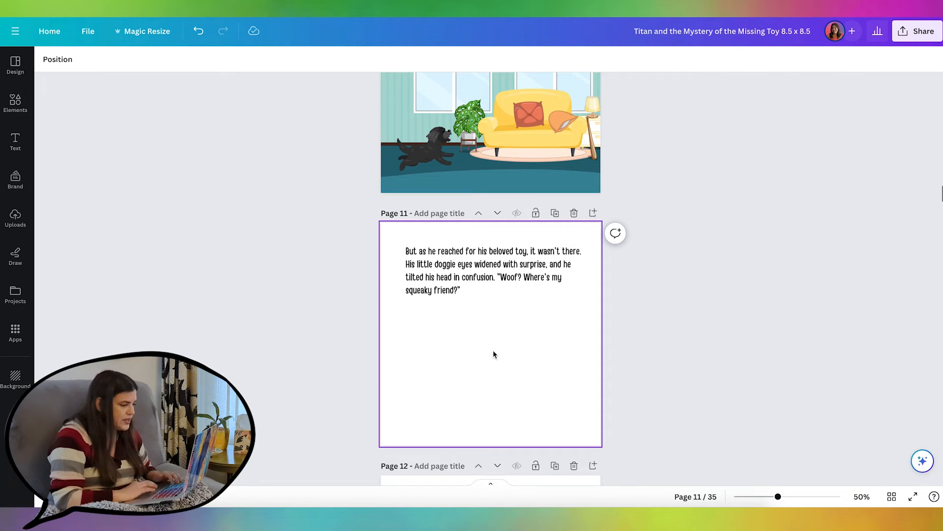
{"action": "mouse_move", "coordinate": [539, 395]}
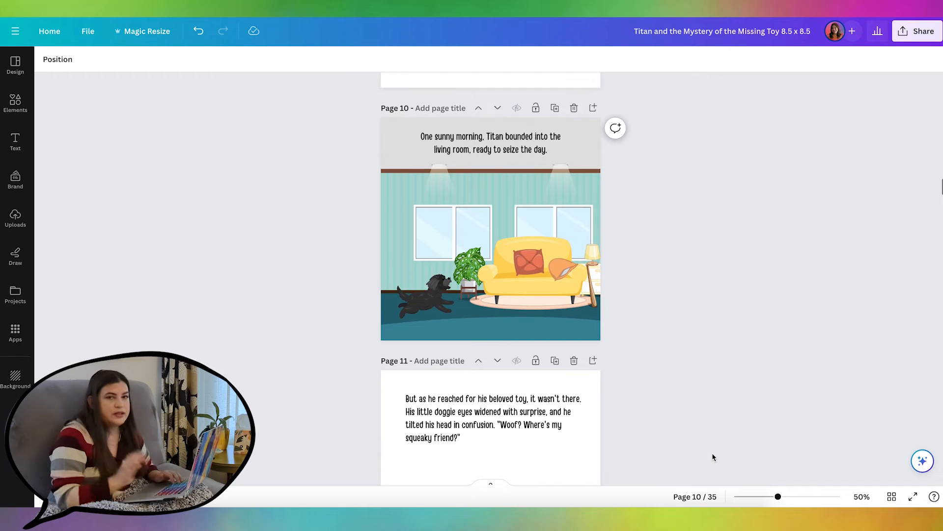
{"action": "scroll", "scroll_direction": "up", "scroll_amount": 3}
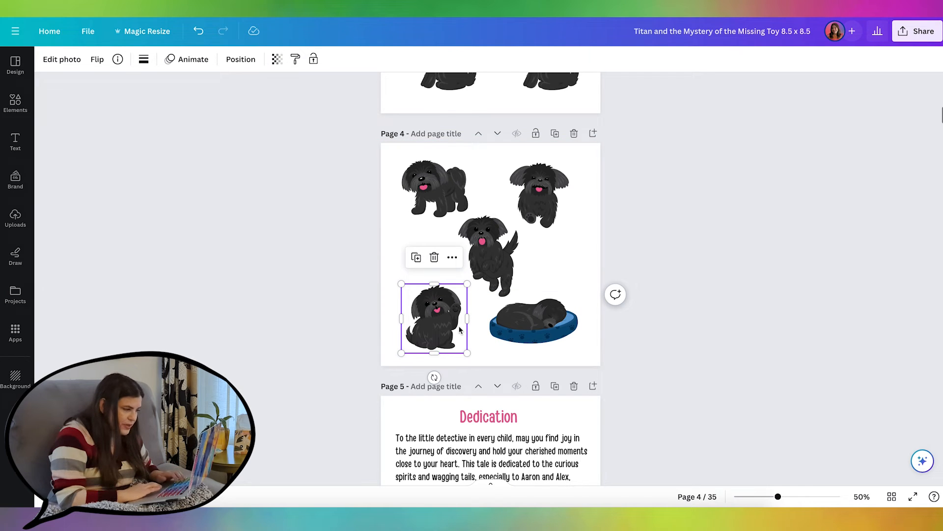
{"action": "left_click", "coordinate": [533, 323]}
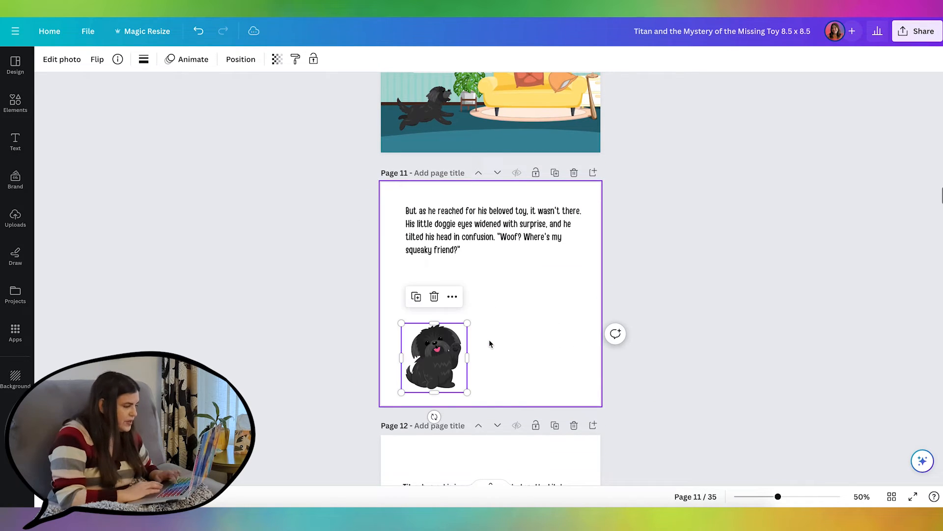
{"action": "left_click_drag", "start_coordinate": [471, 323], "coordinate": [599, 181]}
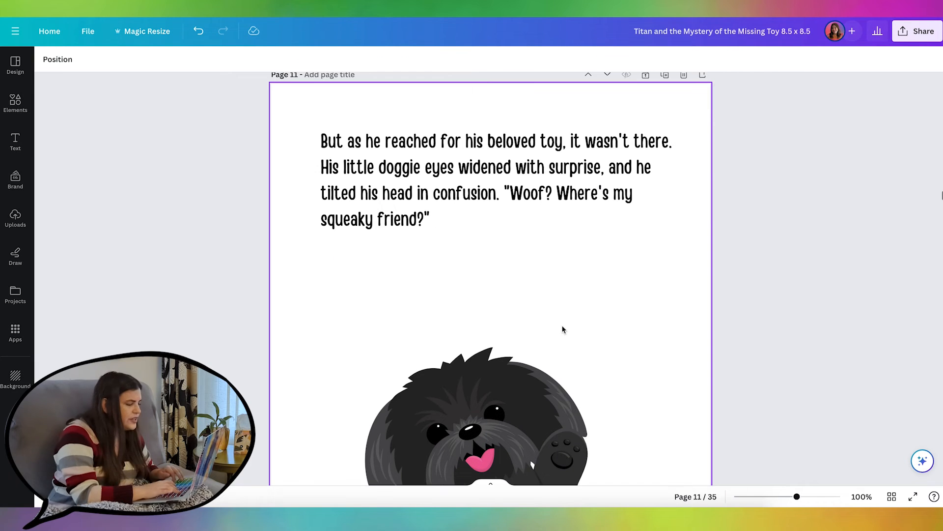
{"action": "scroll", "scroll_direction": "down", "scroll_amount": 3}
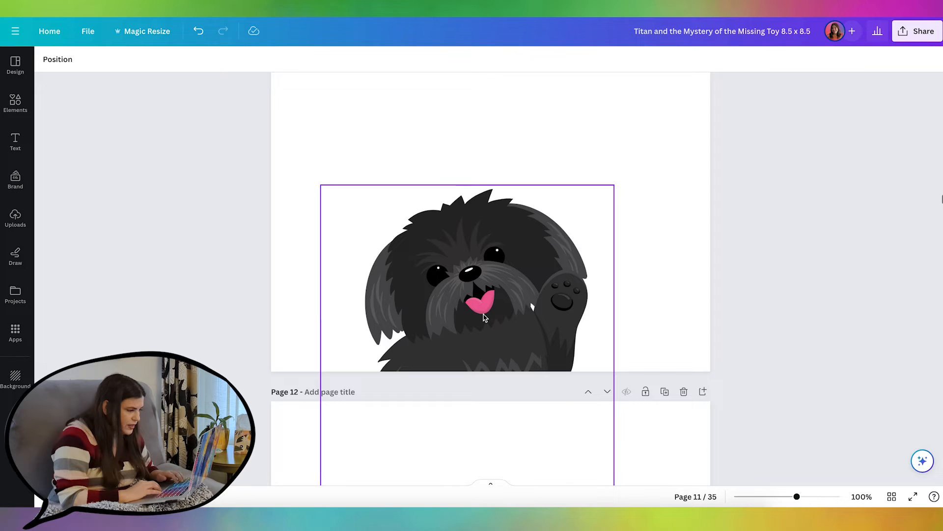
{"action": "left_click", "coordinate": [119, 167]}
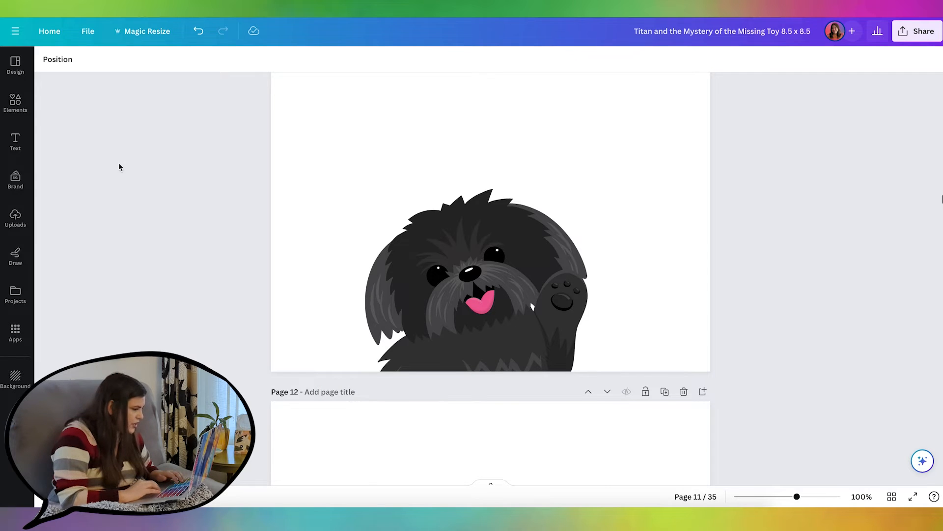
Step: Add a black circle and fit it over the dog's pink tongue to close its mouth
{"action": "left_click", "coordinate": [15, 102]}
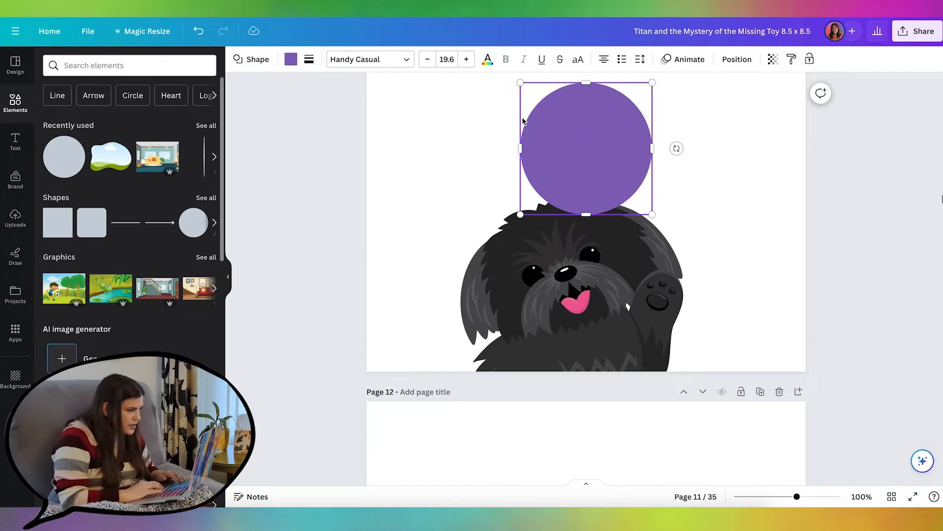
{"action": "left_click", "coordinate": [291, 59]}
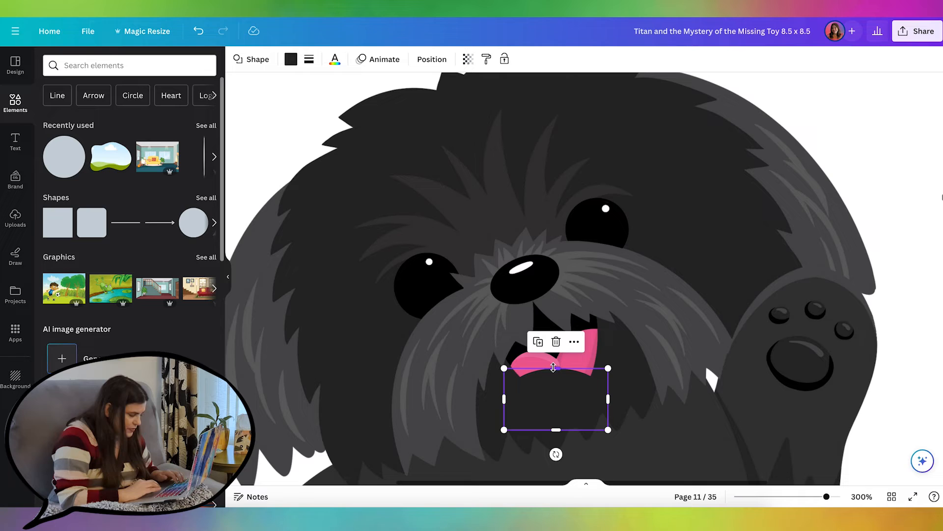
{"action": "left_click_drag", "start_coordinate": [554, 454], "coordinate": [572, 457]}
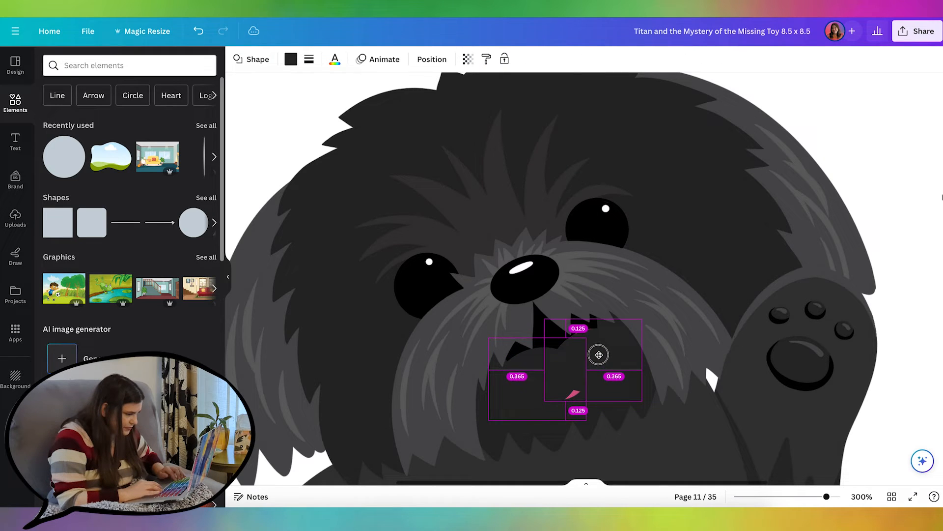
{"action": "left_click_drag", "start_coordinate": [598, 354], "coordinate": [531, 299]}
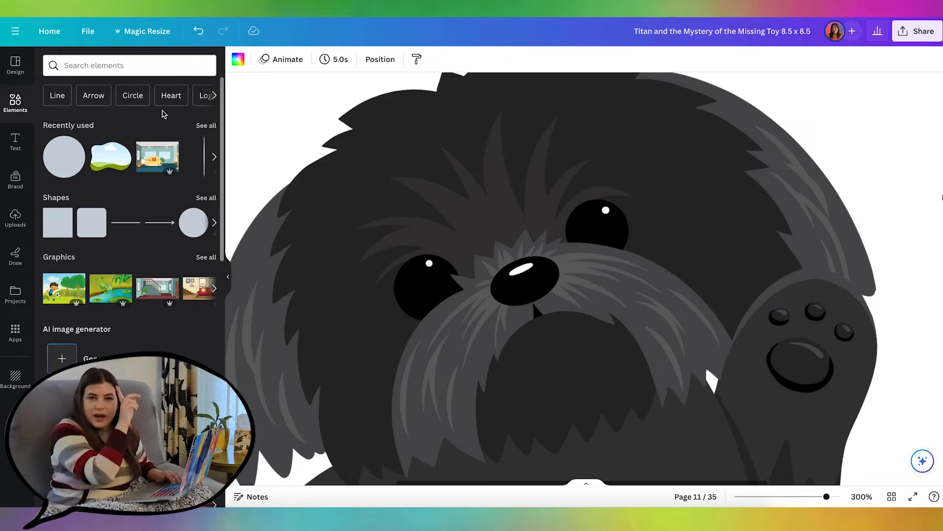
Step: Add a 'curve' graphic from Elements and tilt it into a slanted eyebrow above the dog's eye
{"action": "left_click", "coordinate": [120, 65]}
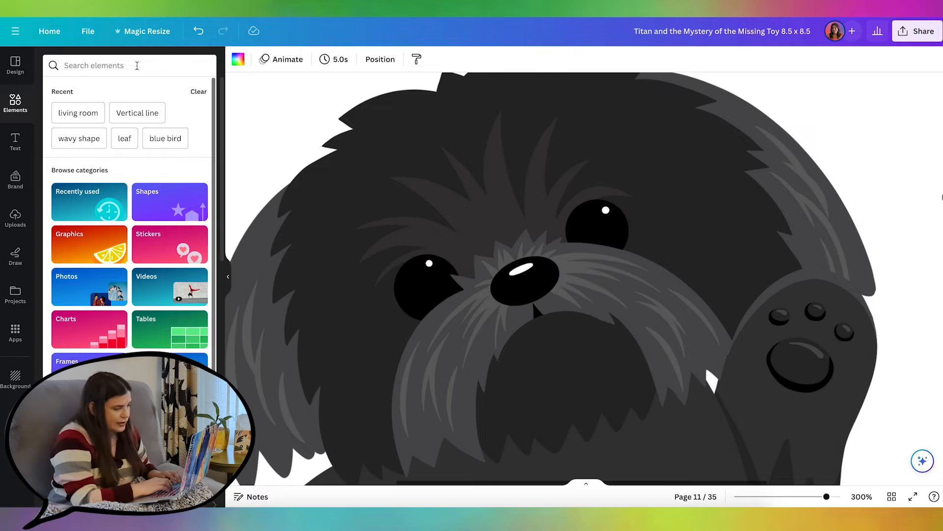
{"action": "type", "text": "curve"}
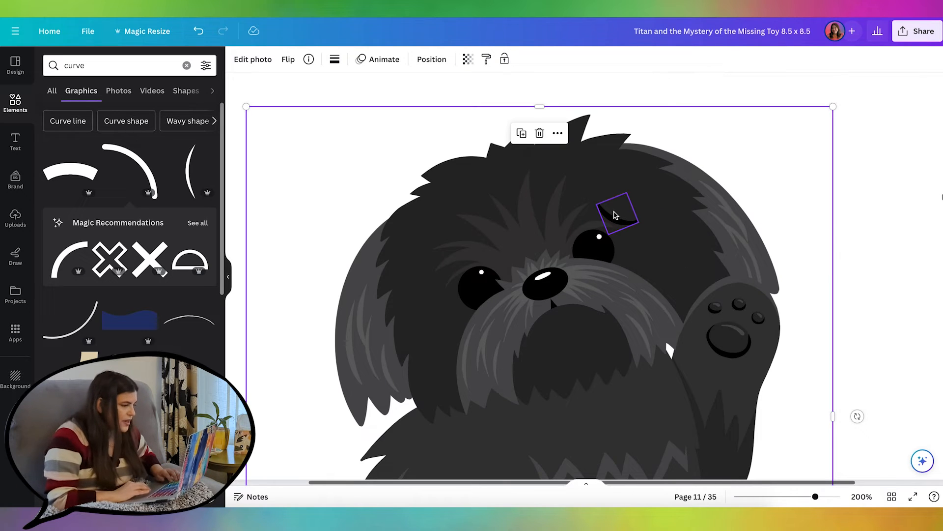
{"action": "left_click", "coordinate": [432, 59]}
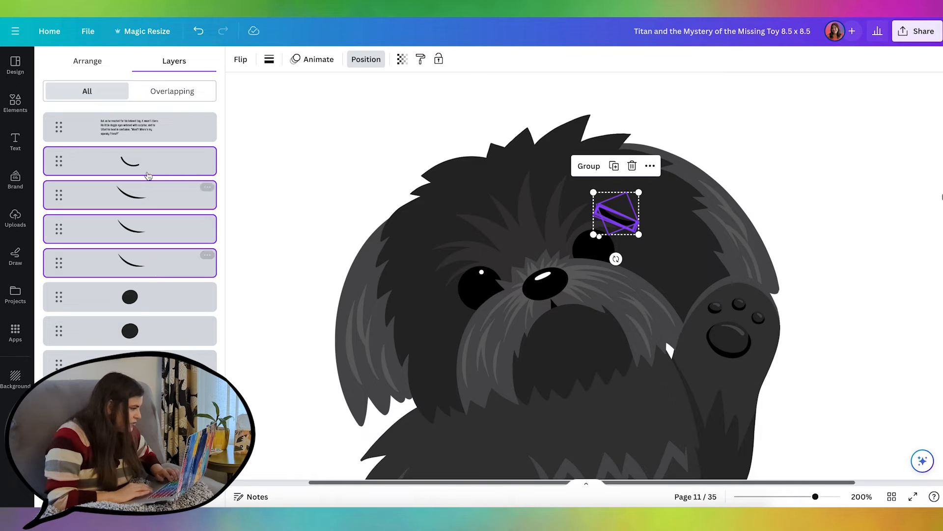
{"action": "mouse_move", "coordinate": [595, 173]}
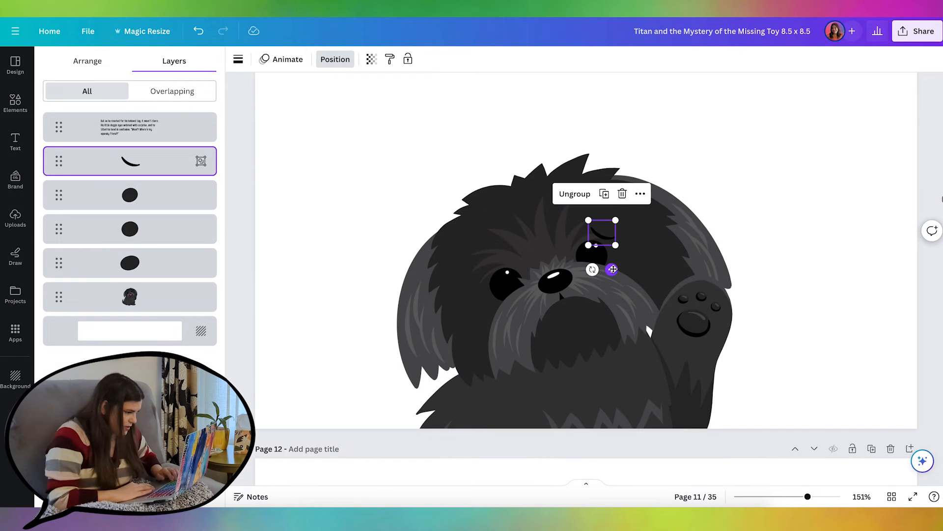
{"action": "left_click_drag", "start_coordinate": [612, 269], "coordinate": [516, 278]}
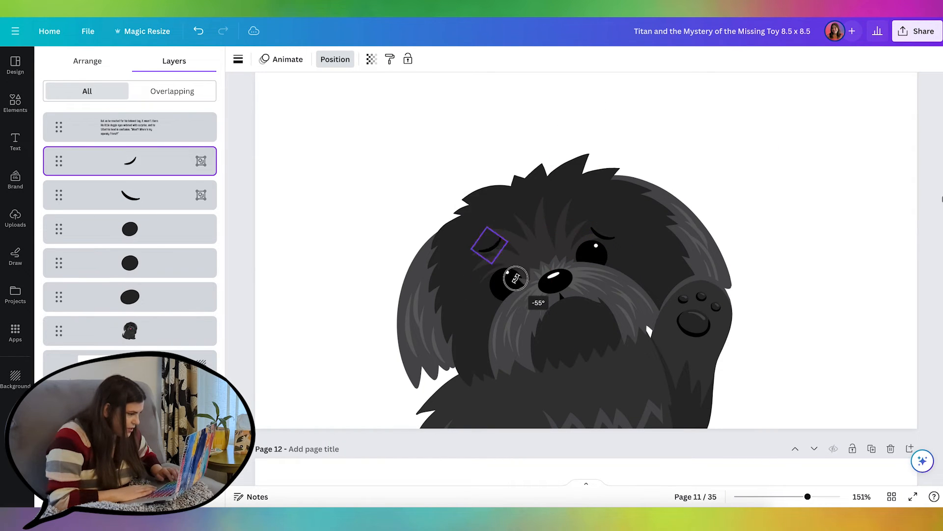
{"action": "left_click_drag", "start_coordinate": [514, 278], "coordinate": [482, 278]}
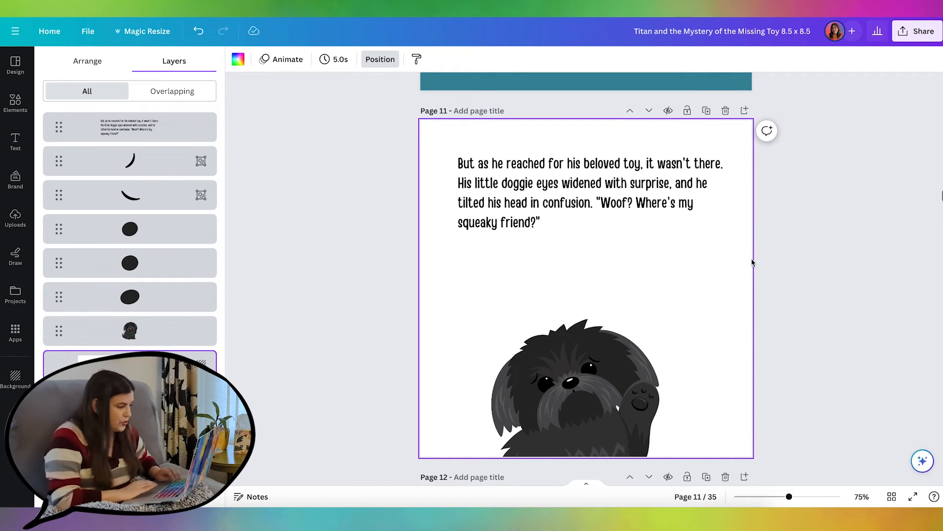
Step: Add a white thought bubble, set the page background to orange, and select the story text
{"action": "type", "text": "thought bubble"}
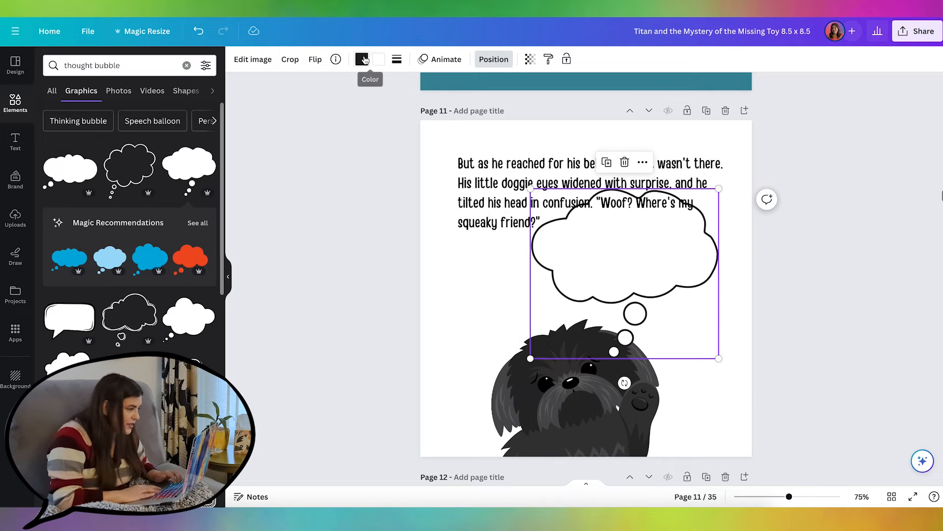
{"action": "left_click", "coordinate": [361, 59]}
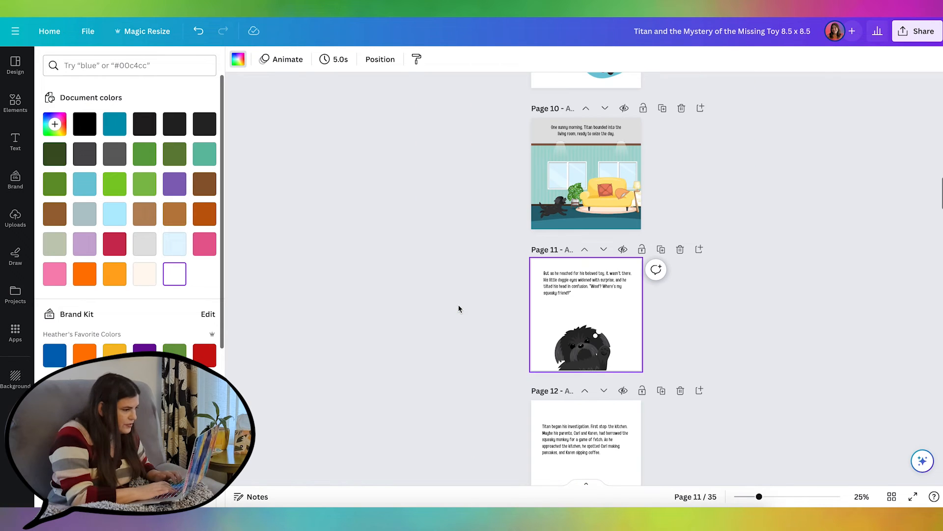
{"action": "left_click_drag", "start_coordinate": [755, 497], "coordinate": [778, 496]}
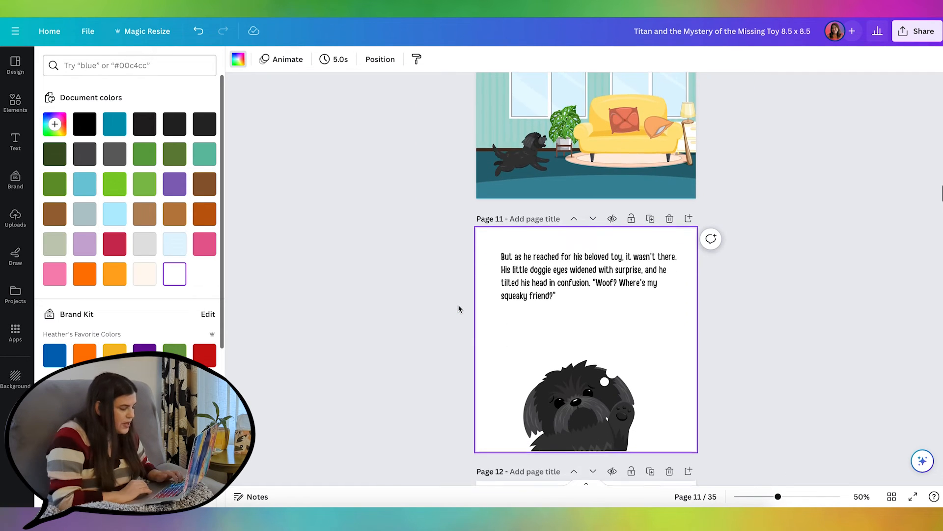
{"action": "scroll", "scroll_direction": "down", "scroll_amount": 3}
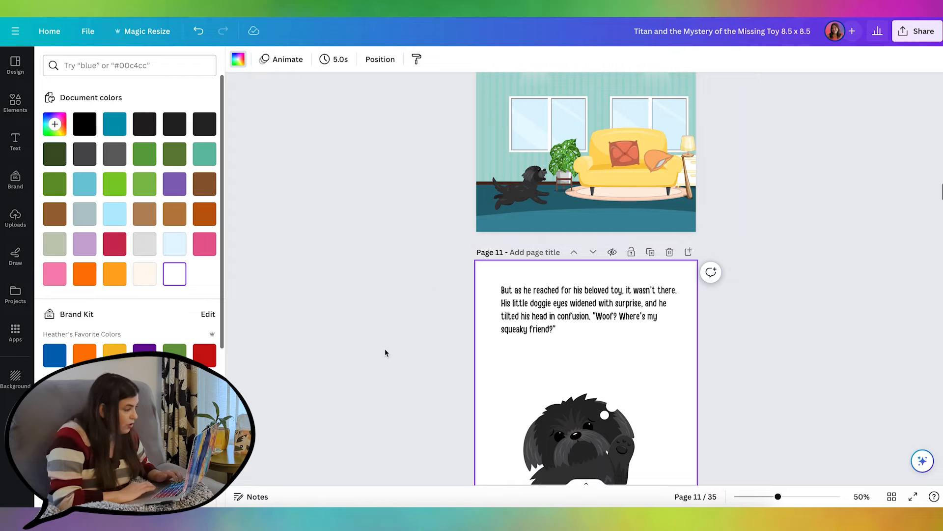
{"action": "scroll", "scroll_direction": "down", "scroll_amount": 3}
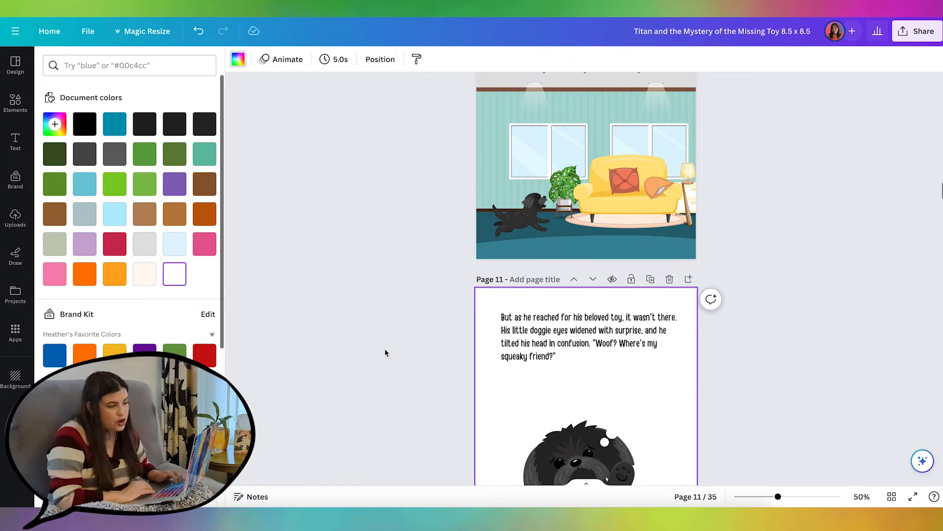
{"action": "scroll", "scroll_direction": "down", "scroll_amount": 3}
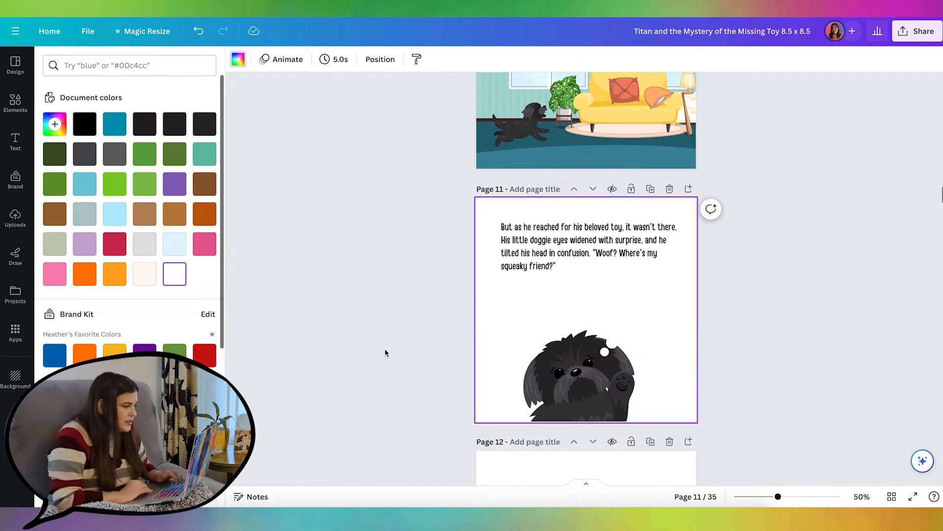
{"action": "scroll", "scroll_direction": "down", "scroll_amount": 3}
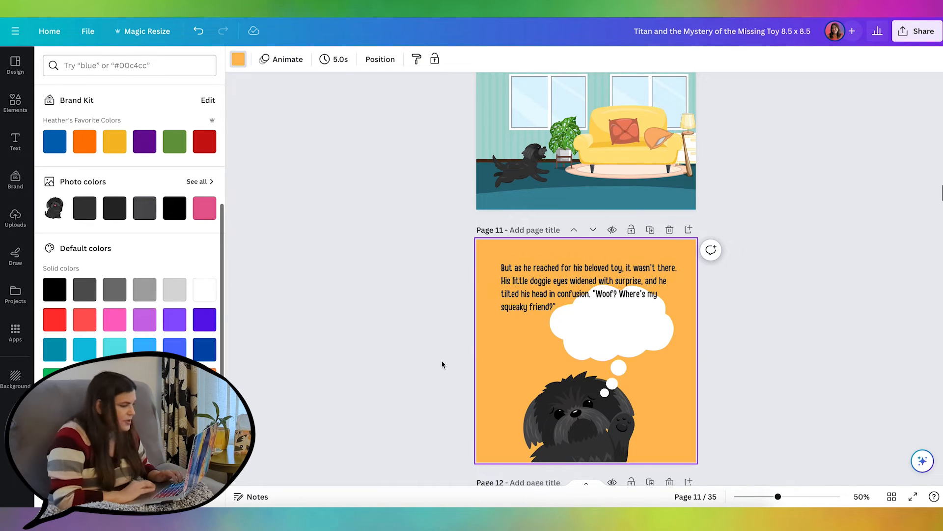
{"action": "left_click", "coordinate": [587, 286]}
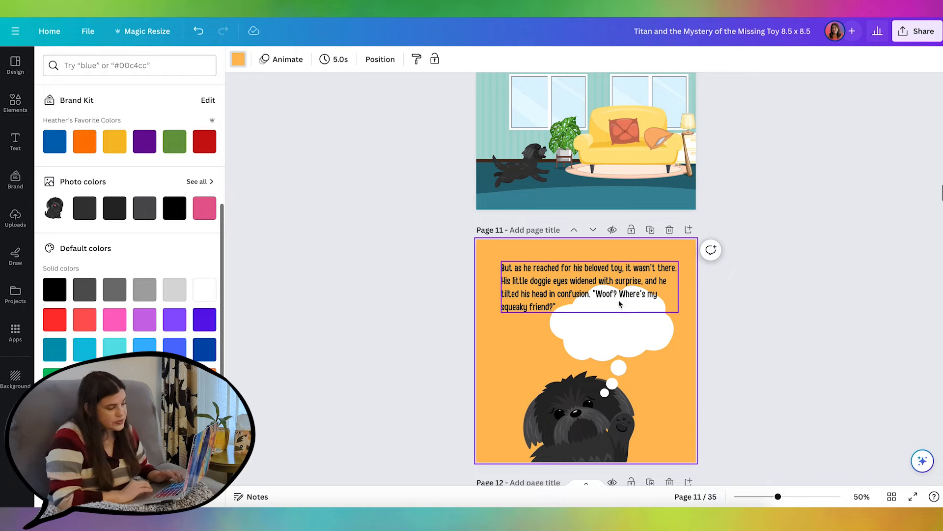
Step: Split the story text and move Titan's 'Woof?' line to the lower right
{"action": "type", "text": "thought bubble"}
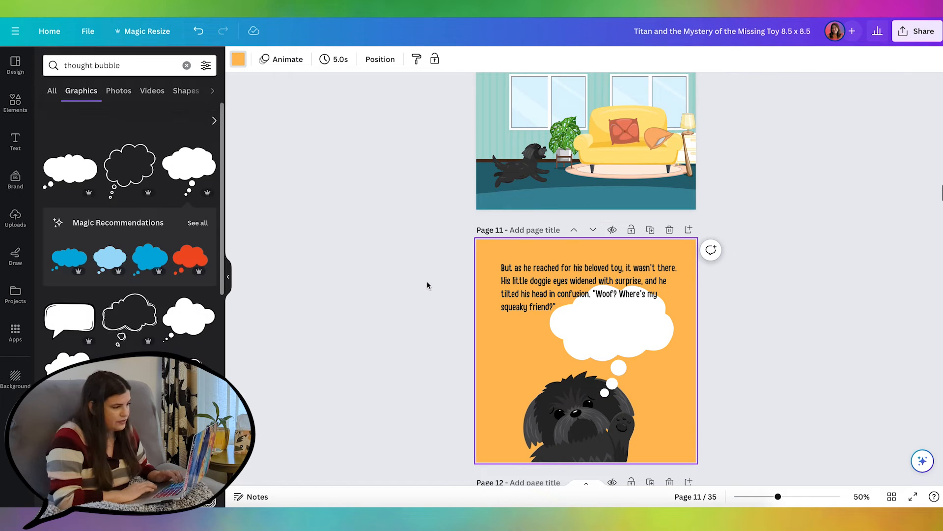
{"action": "scroll", "scroll_direction": "up", "scroll_amount": 3}
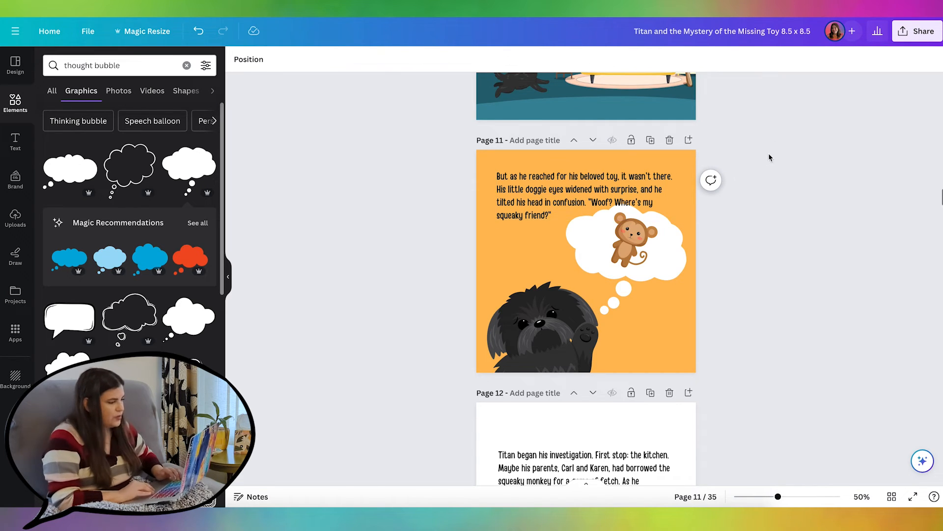
{"action": "left_click", "coordinate": [562, 188]}
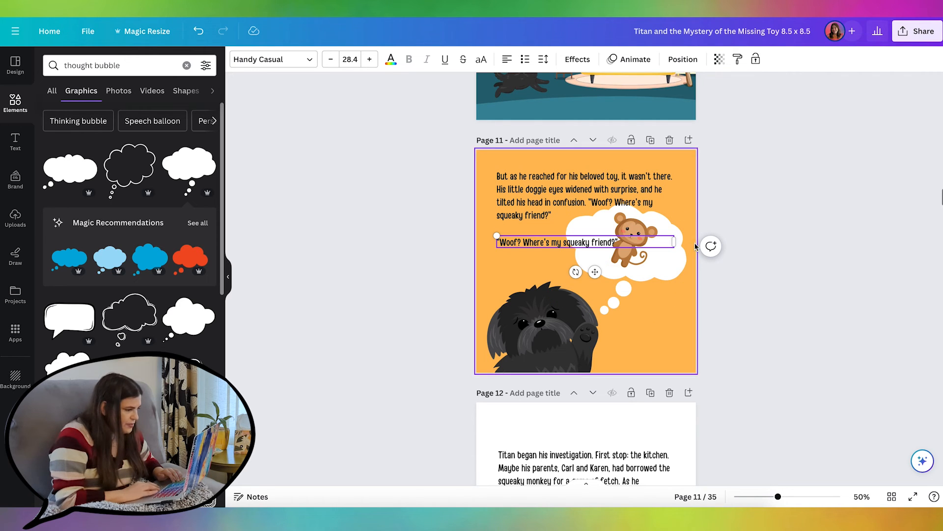
{"action": "left_click_drag", "start_coordinate": [583, 241], "coordinate": [646, 338]}
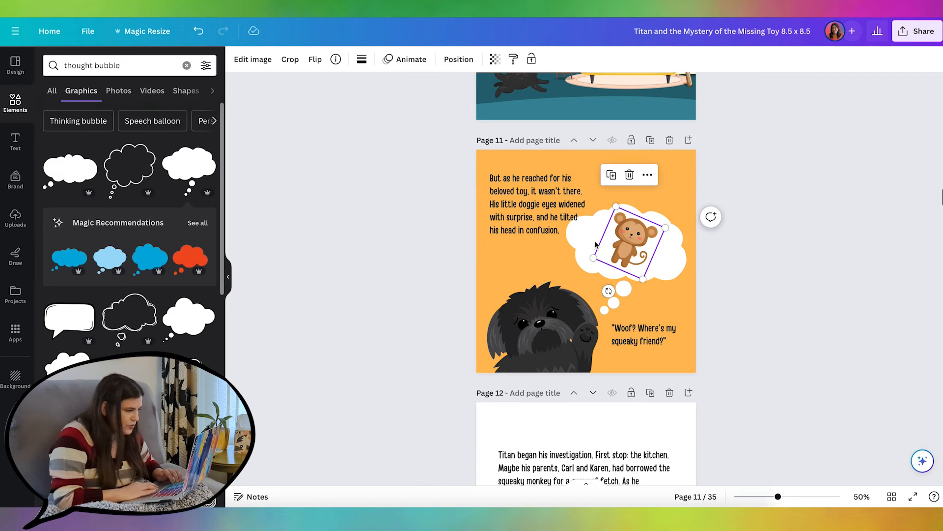
Step: Move the monkey into the thought bubble and remove the tilted bubble behind it
{"action": "left_click_drag", "start_coordinate": [613, 243], "coordinate": [637, 212]}
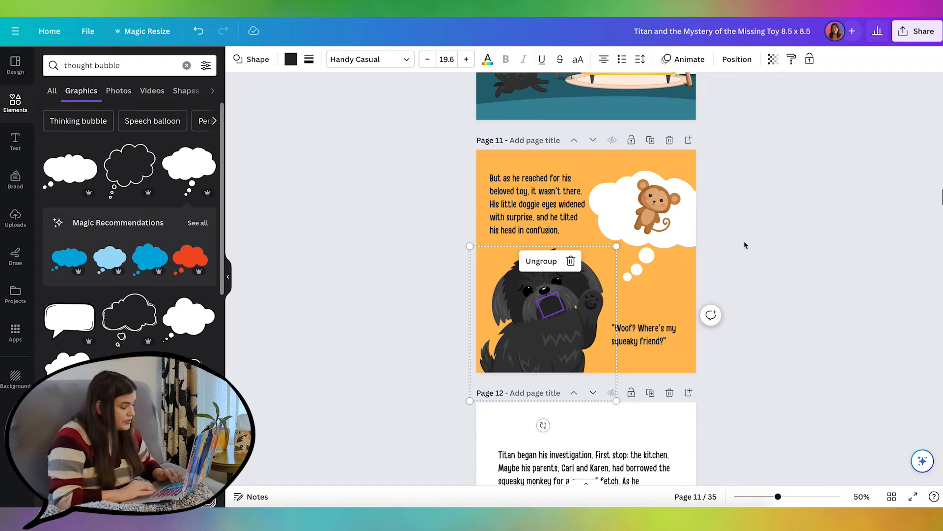
{"action": "mouse_move", "coordinate": [726, 329]}
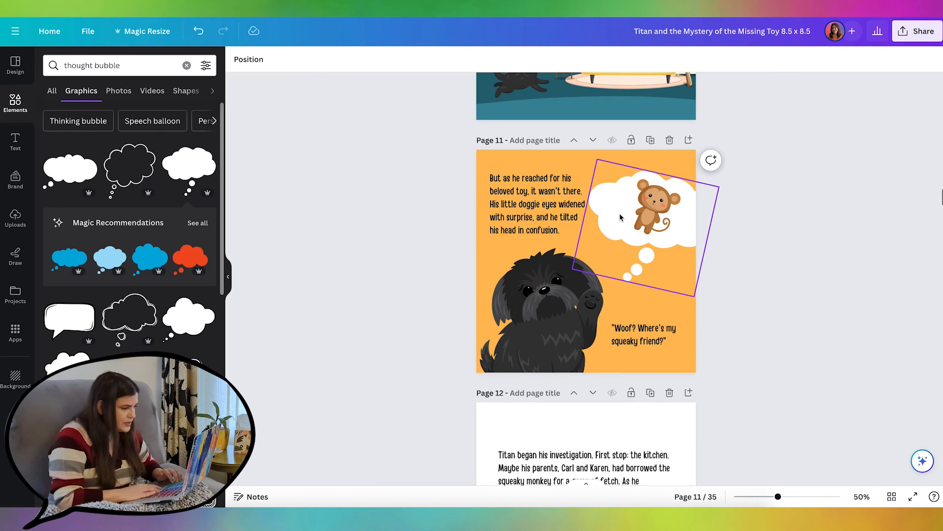
{"action": "left_click", "coordinate": [644, 207]}
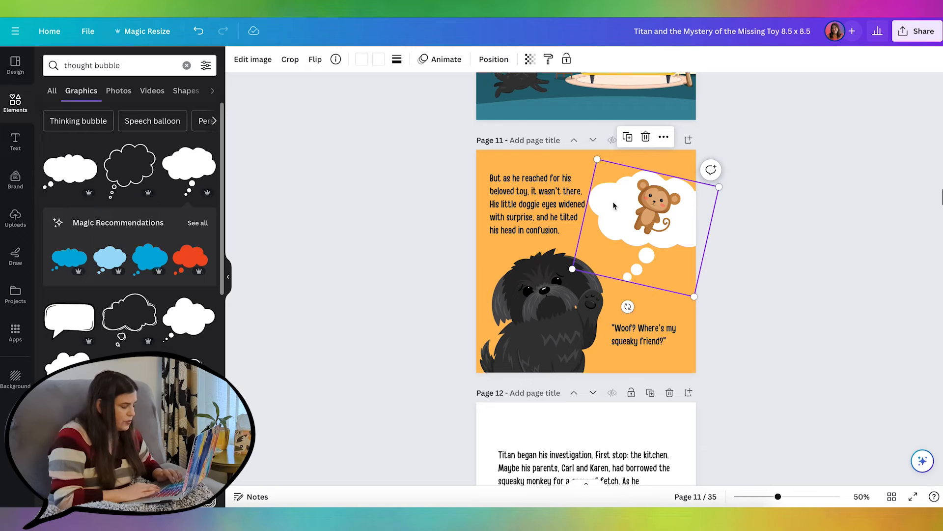
{"action": "mouse_move", "coordinate": [401, 344]}
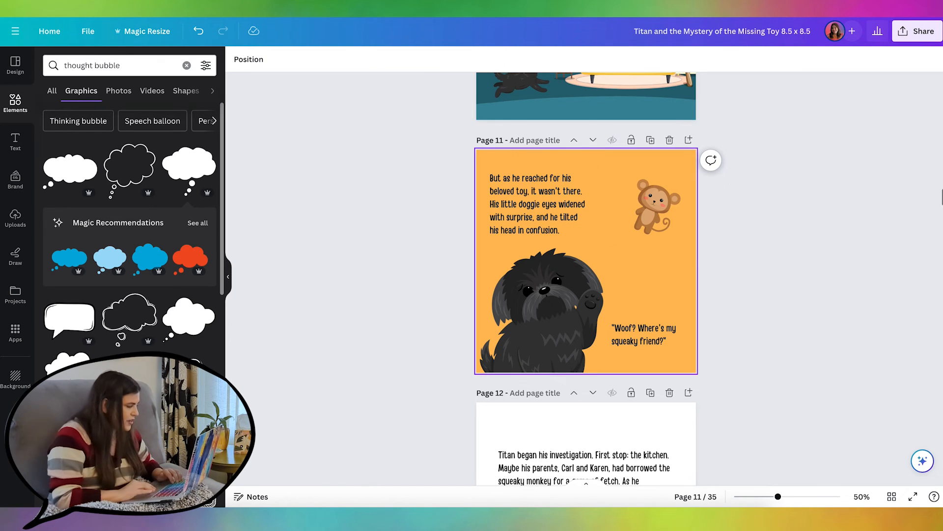
Step: Add the round upright thought bubble behind the monkey and narrow the story text box
{"action": "scroll", "scroll_direction": "down", "scroll_amount": 3}
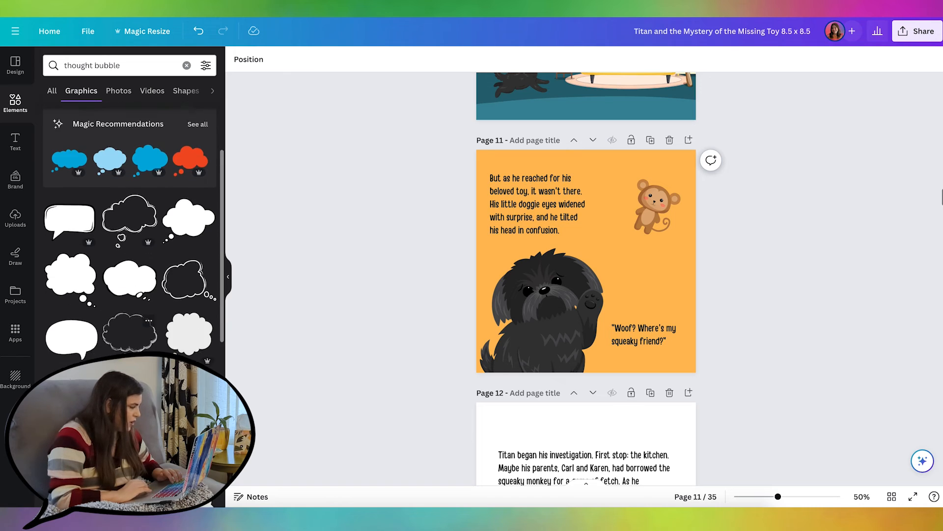
{"action": "scroll", "scroll_direction": "down", "scroll_amount": 3}
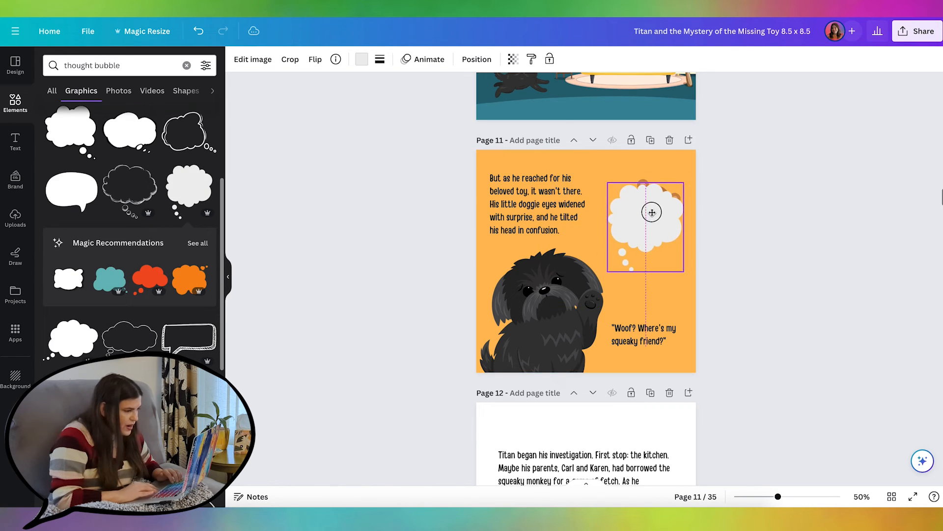
{"action": "left_click", "coordinate": [314, 59]}
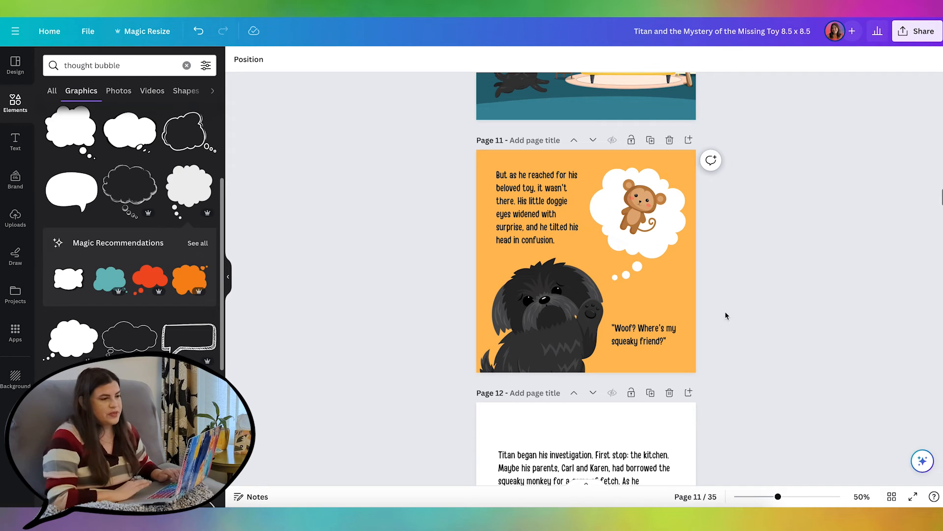
Step: Save all 35 pages to Simplebooklet Flip via Share > More
{"action": "left_click", "coordinate": [917, 30]}
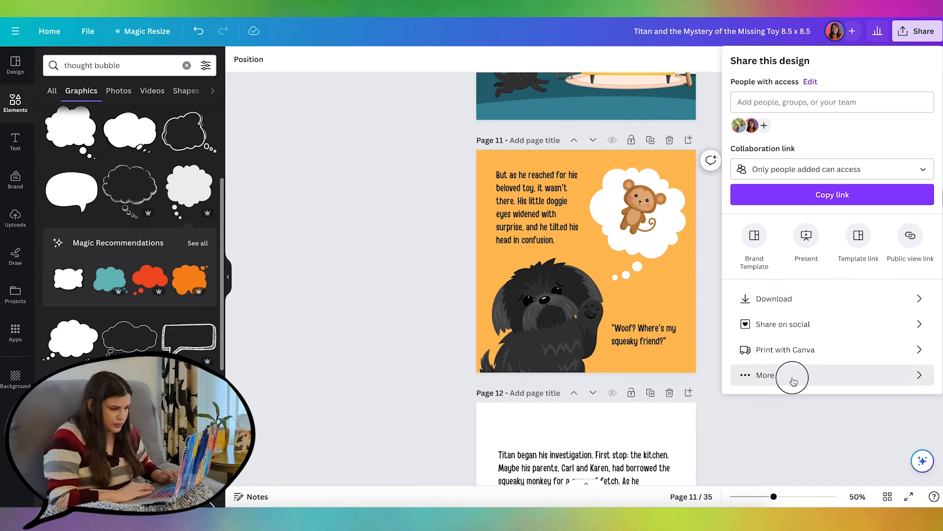
{"action": "left_click", "coordinate": [766, 374]}
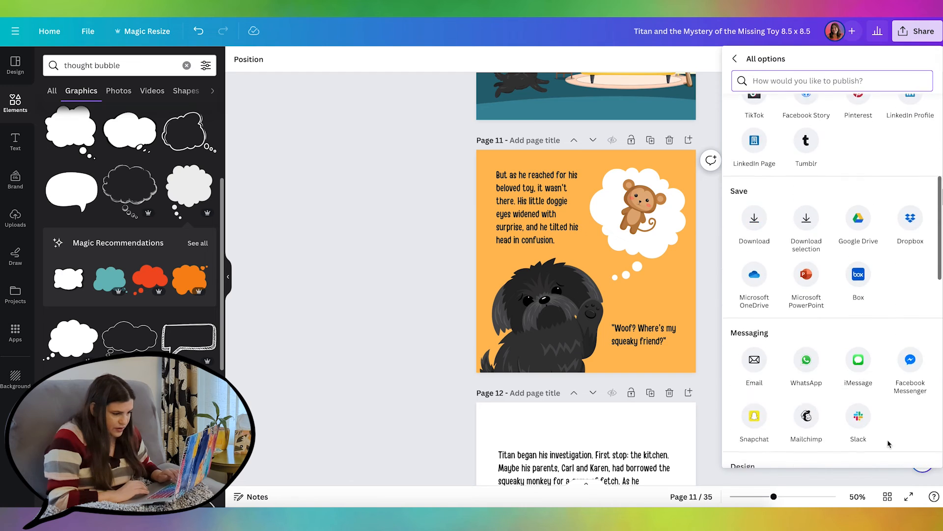
{"action": "scroll", "scroll_direction": "down", "scroll_amount": 3}
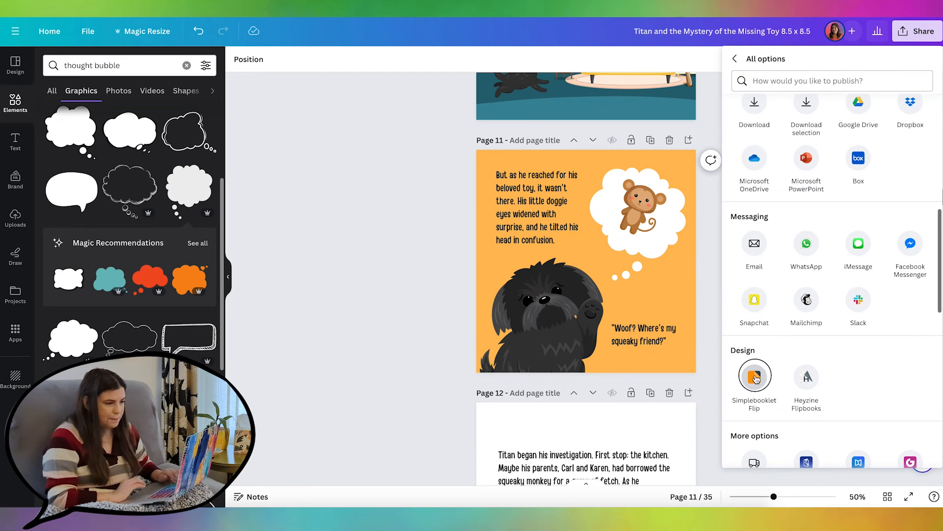
{"action": "left_click", "coordinate": [753, 377]}
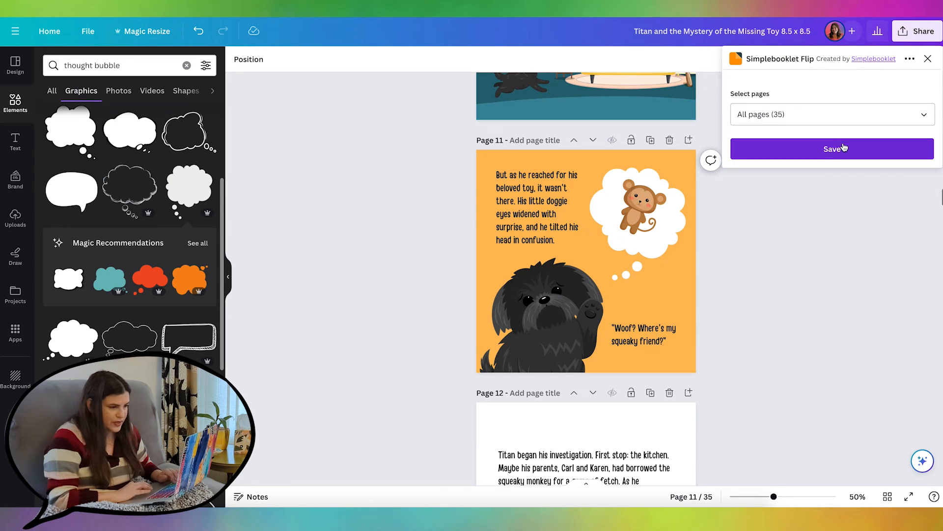
{"action": "left_click", "coordinate": [831, 148]}
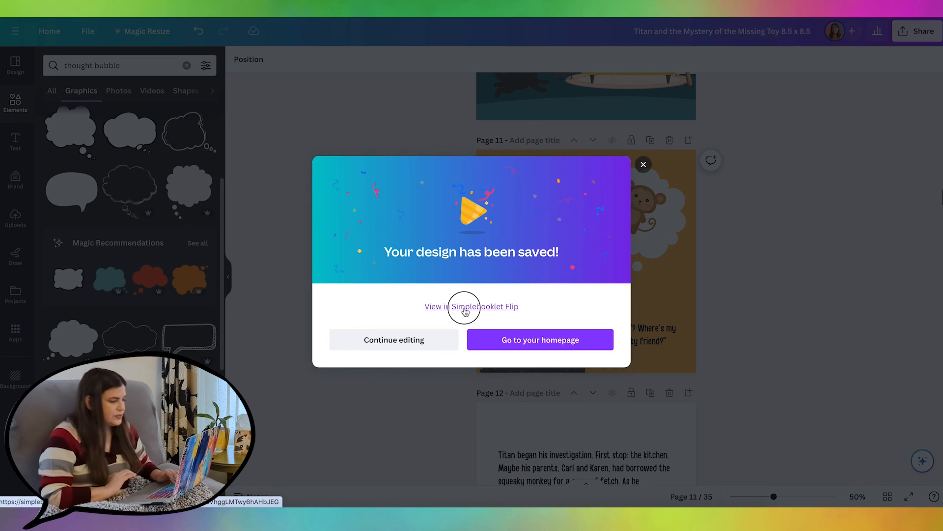
Step: View the saved design in Simplebooklet and convert it into a new flipbook
{"action": "left_click", "coordinate": [471, 306]}
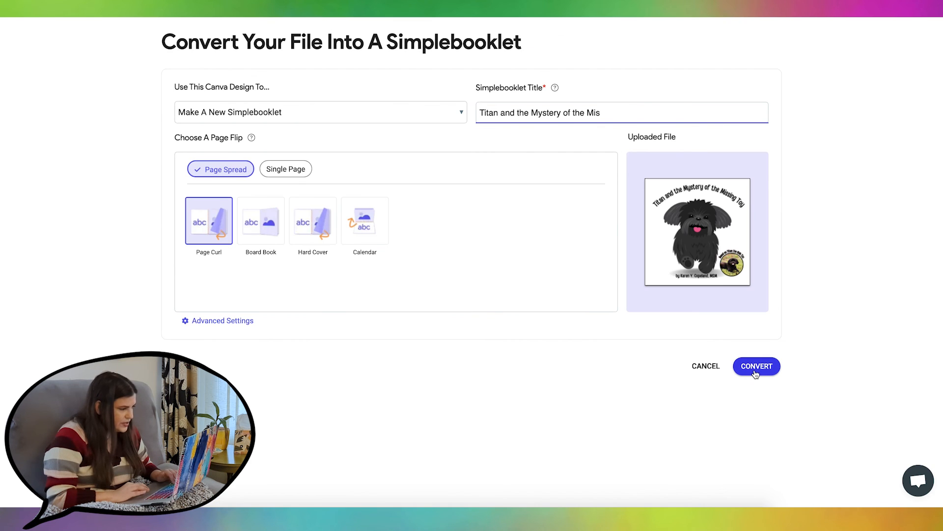
{"action": "left_click", "coordinate": [757, 366]}
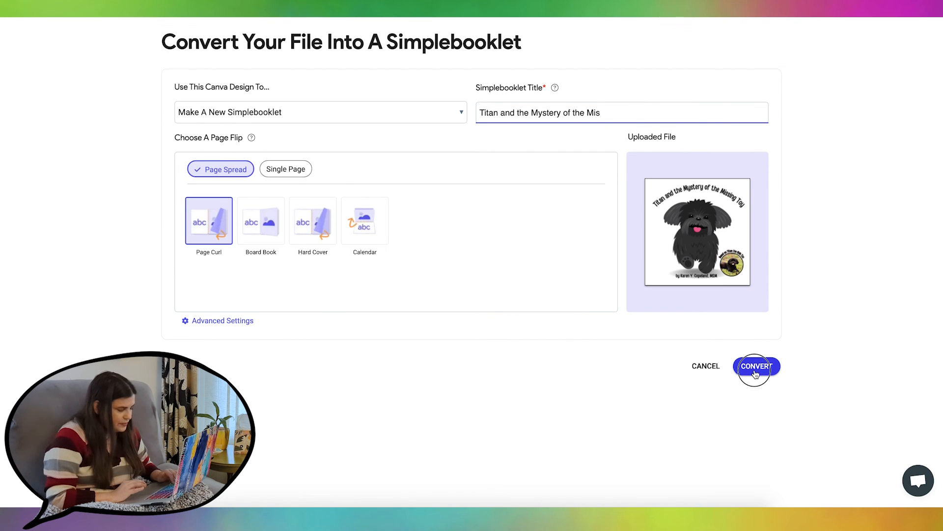
{"action": "left_click", "coordinate": [756, 365]}
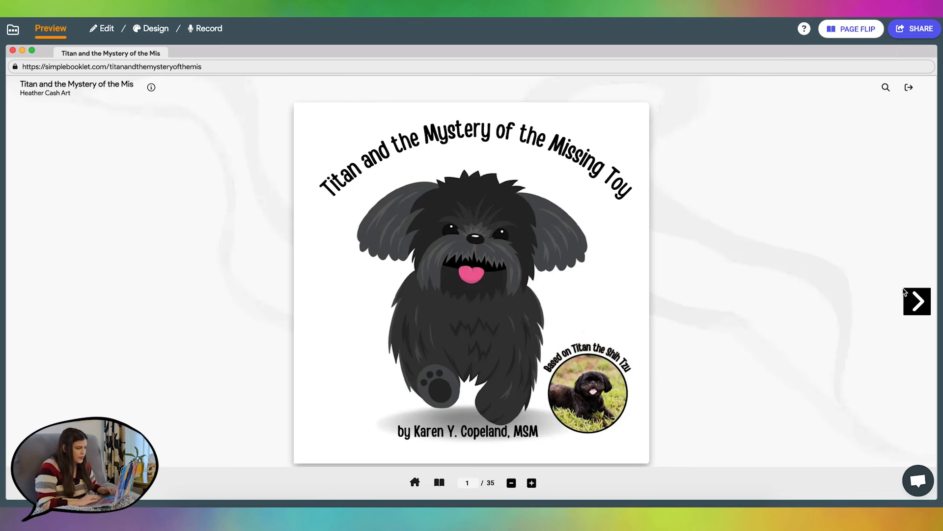
Step: Flip through the booklet spreads to the pages about Titan's squeaky monkey
{"action": "left_click", "coordinate": [917, 302]}
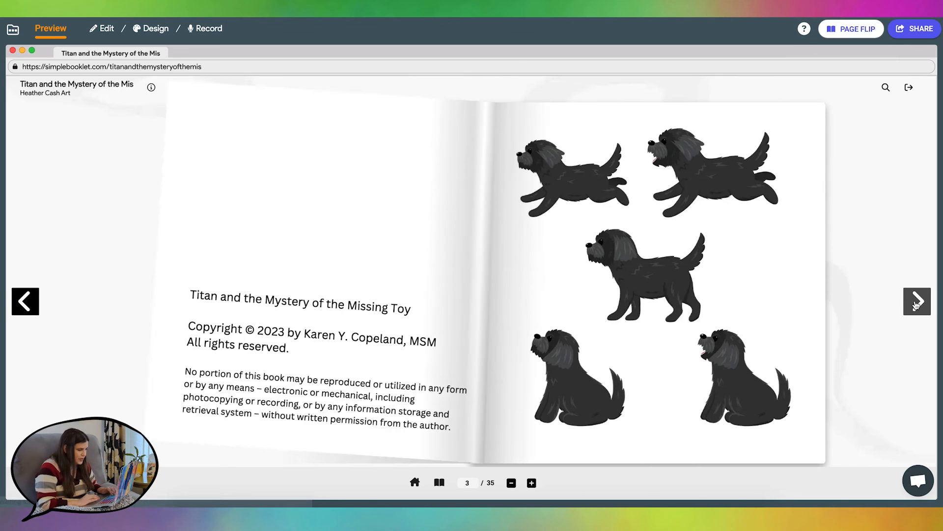
{"action": "left_click", "coordinate": [917, 302]}
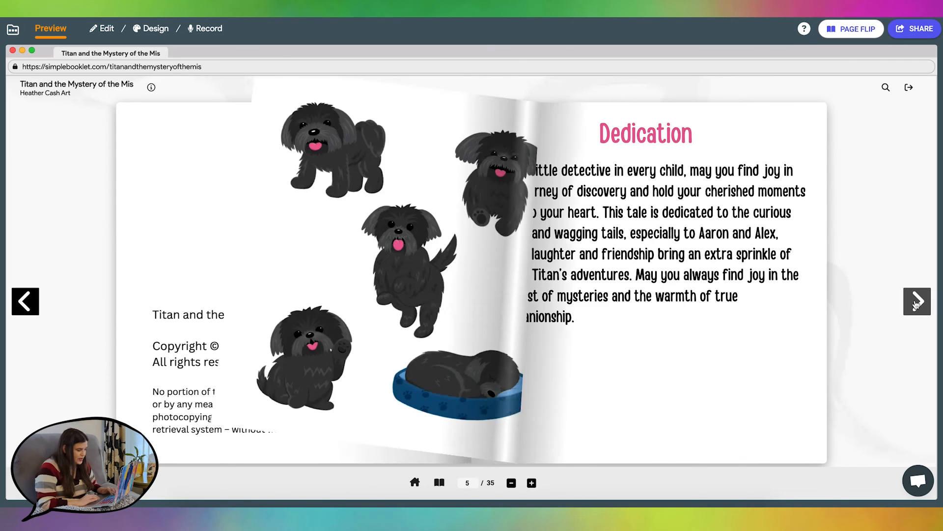
{"action": "left_click", "coordinate": [916, 302]}
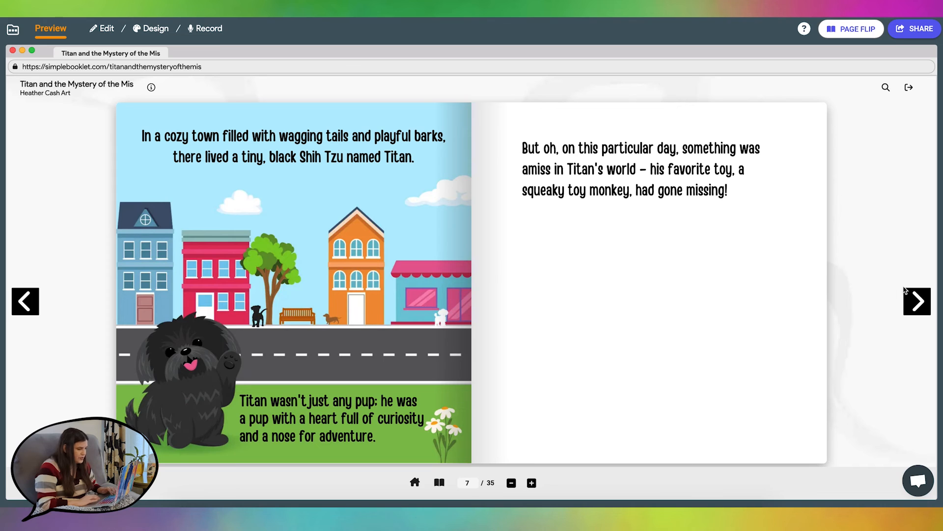
{"action": "left_click", "coordinate": [917, 302]}
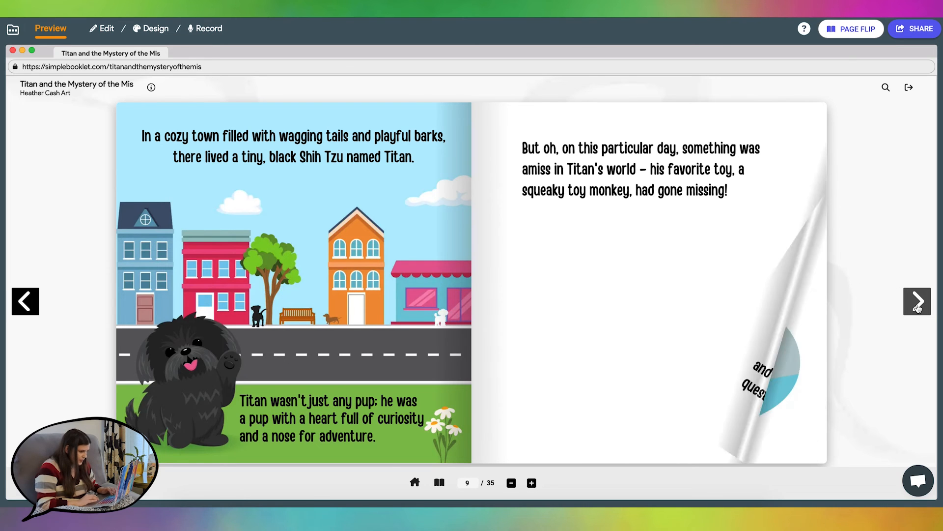
{"action": "left_click", "coordinate": [916, 301]}
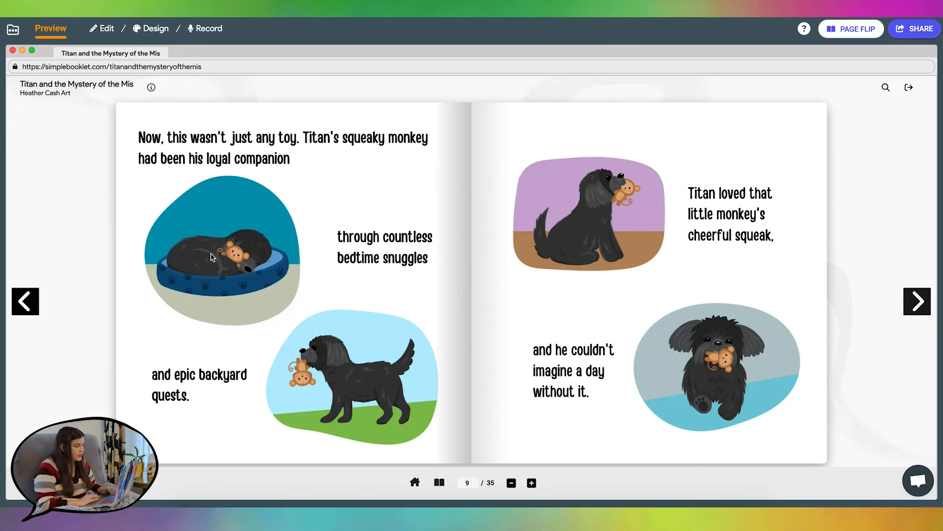
{"action": "mouse_move", "coordinate": [917, 300]}
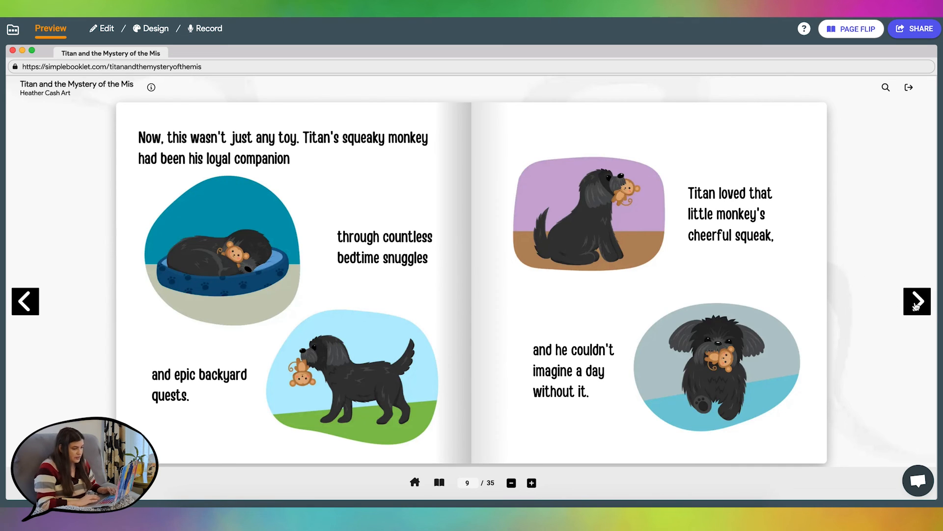
{"action": "left_click", "coordinate": [917, 300]}
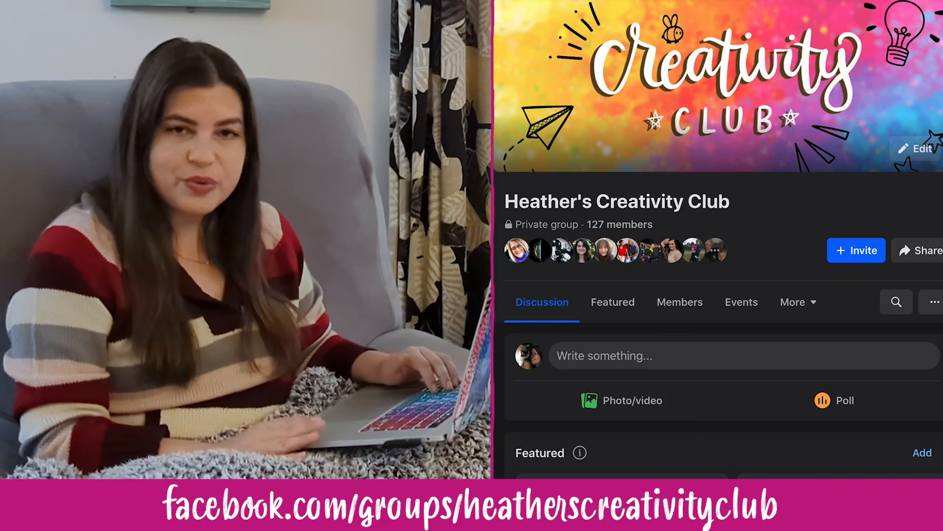
Step: Scroll down the Creativity Club Facebook group through featured posts and member discussions
{"action": "scroll", "scroll_direction": "down", "scroll_amount": 3}
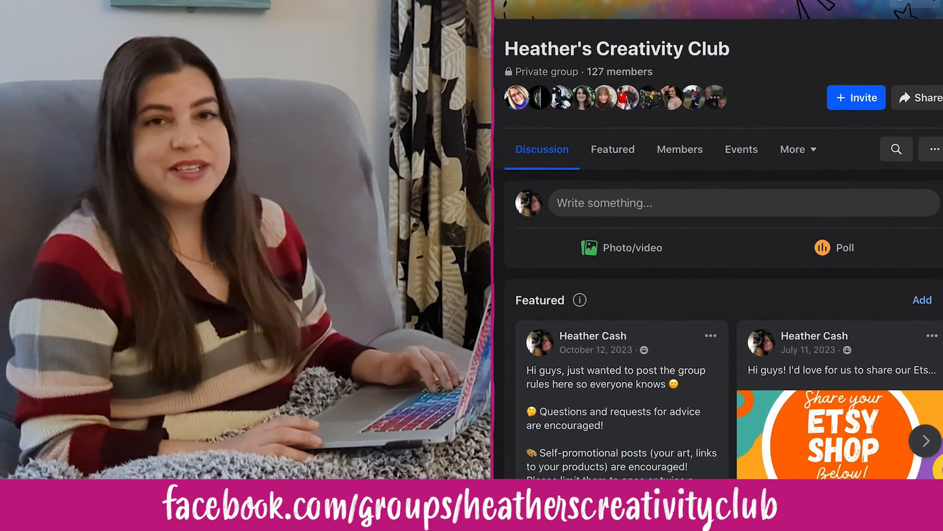
{"action": "scroll", "scroll_direction": "down", "scroll_amount": 3}
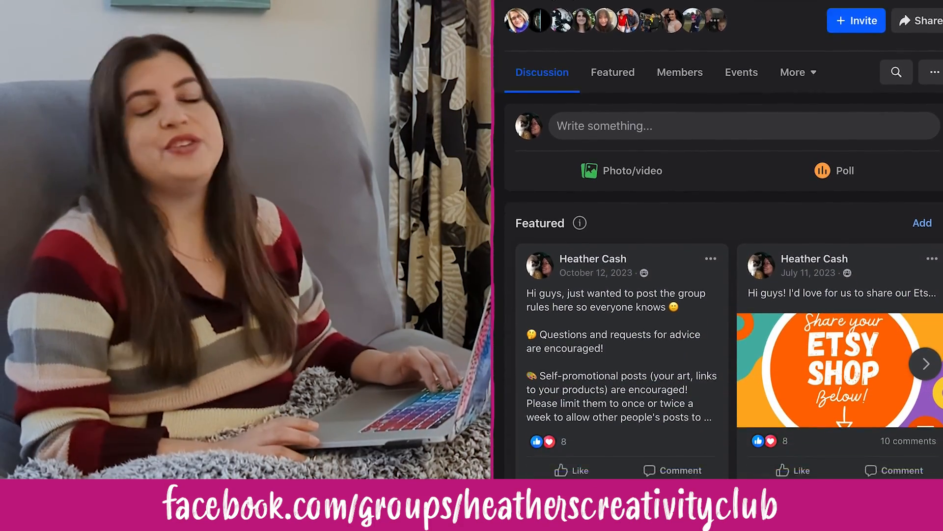
{"action": "scroll", "scroll_direction": "down", "scroll_amount": 3}
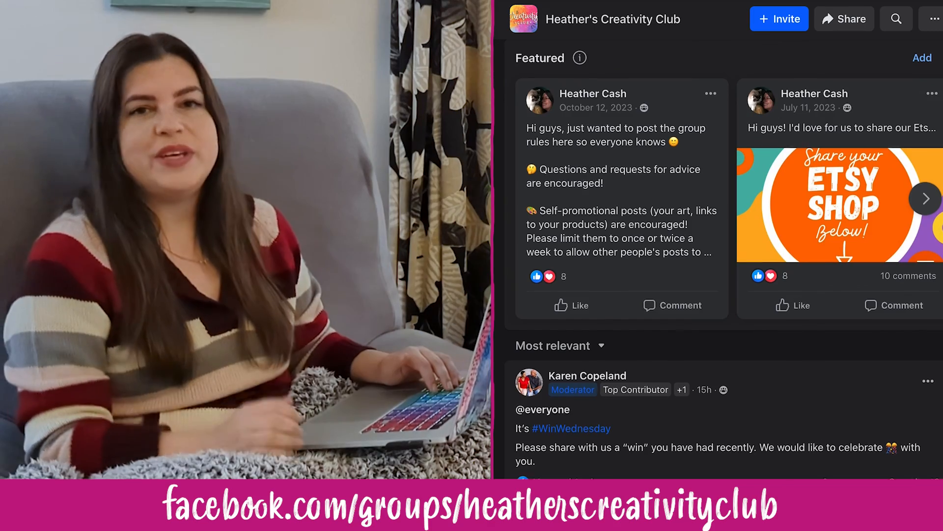
{"action": "scroll", "scroll_direction": "down", "scroll_amount": 3}
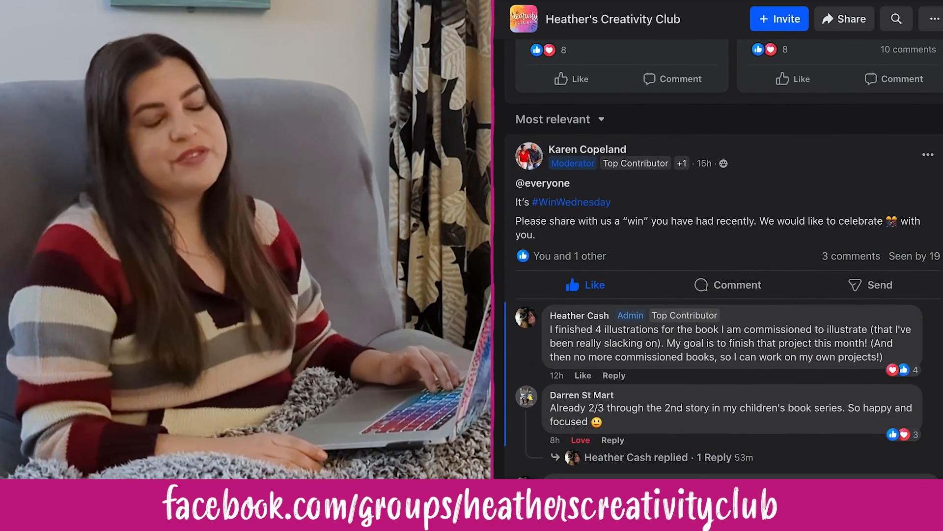
{"action": "scroll", "scroll_direction": "down", "scroll_amount": 3}
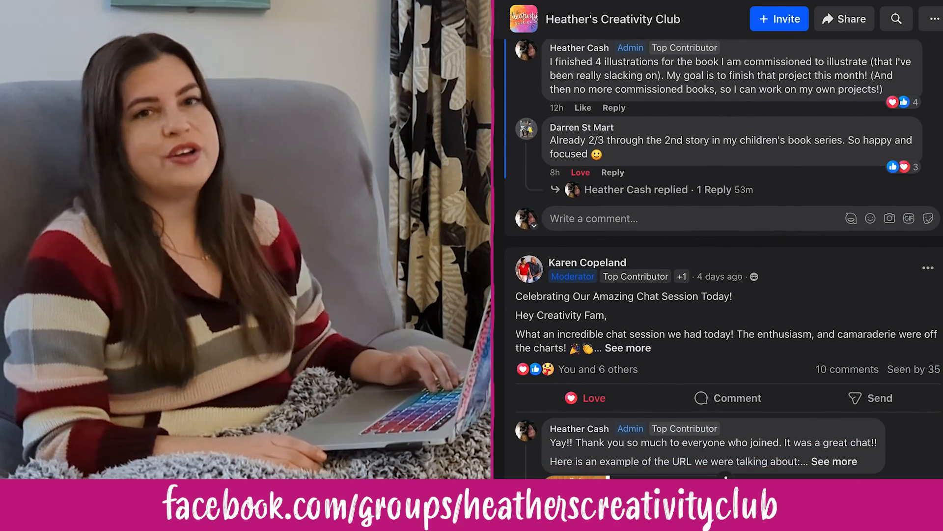